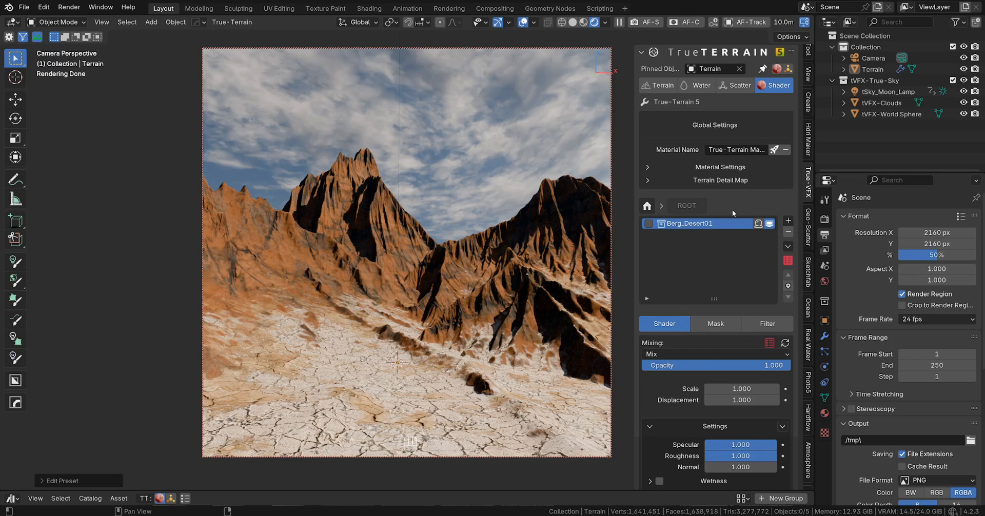
mouse_move(790, 266)
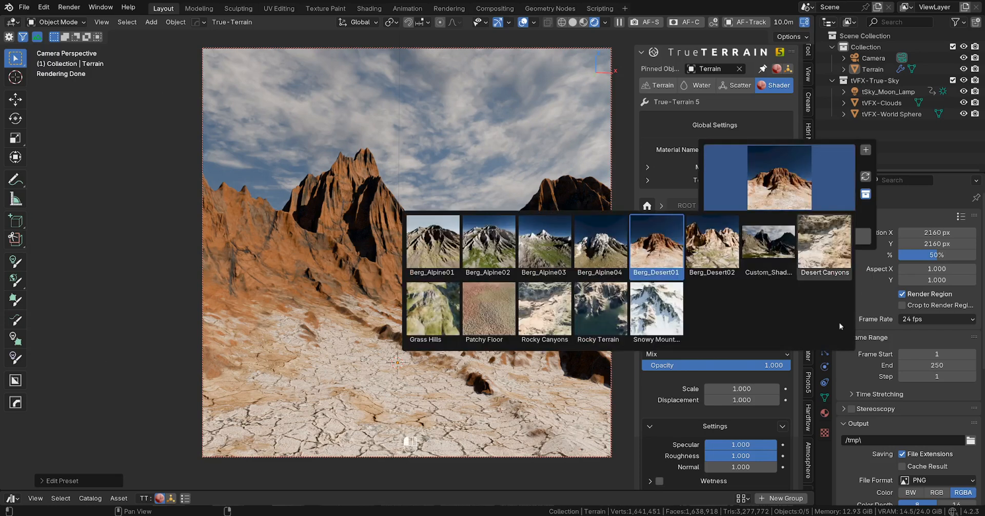
Remove the Berg_Desert01 layer, apply the Berg_Alpine03 preset, then select and apply Berg_Desert02.
click(656, 245)
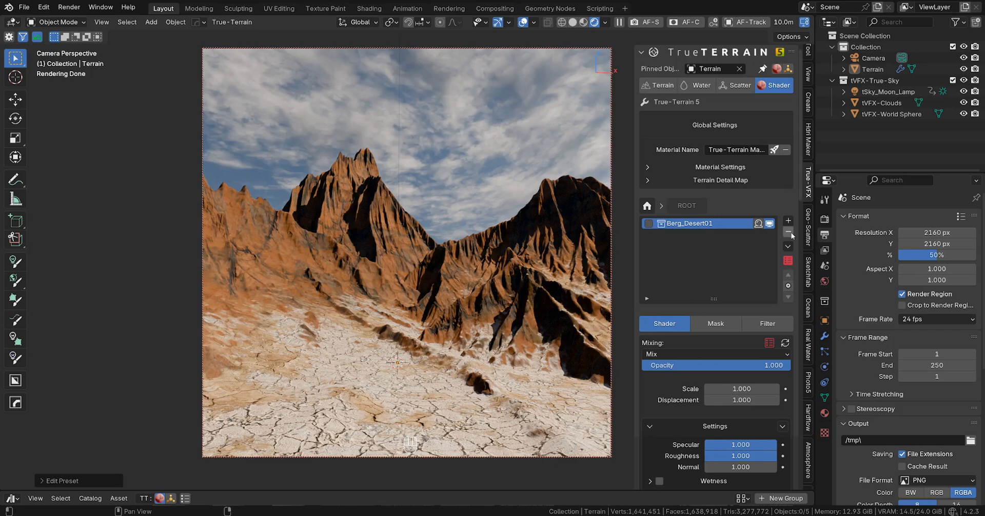
click(788, 260)
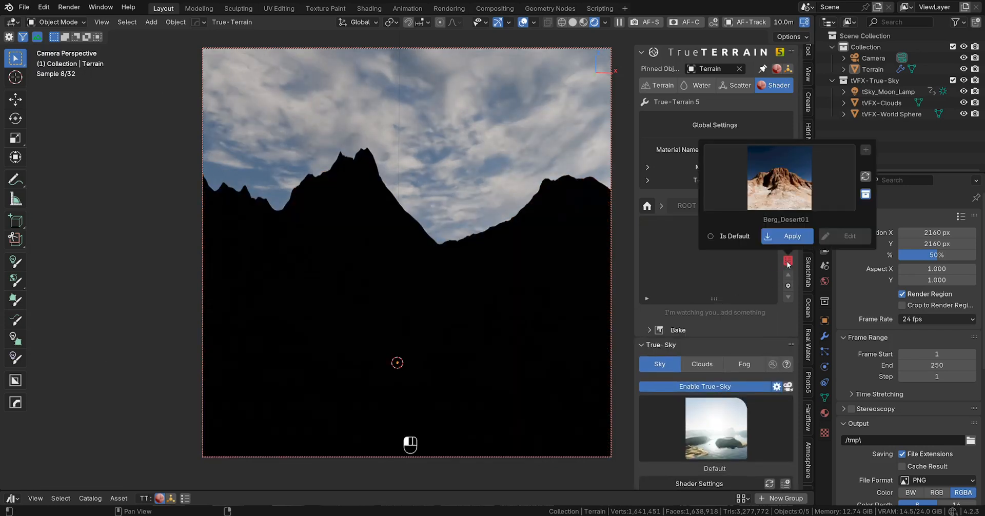
click(792, 236)
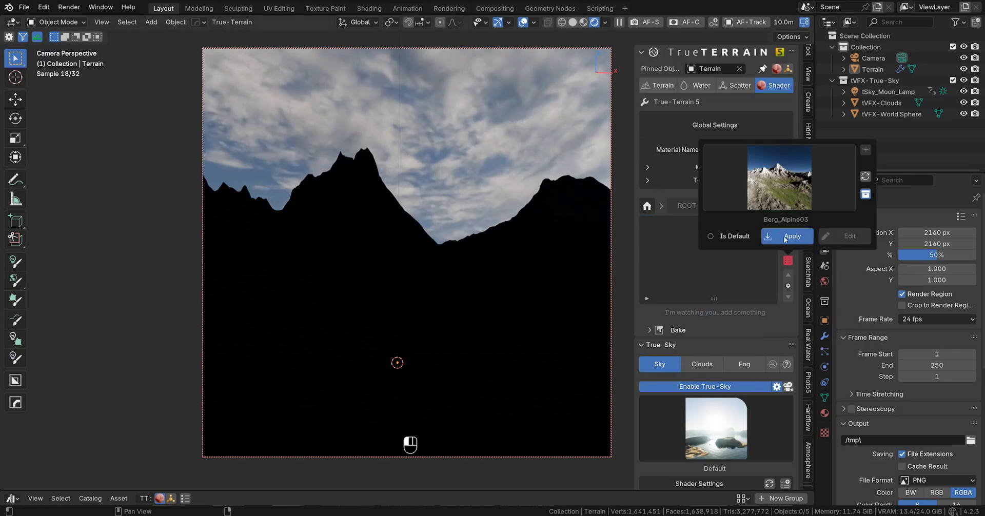
click(793, 236)
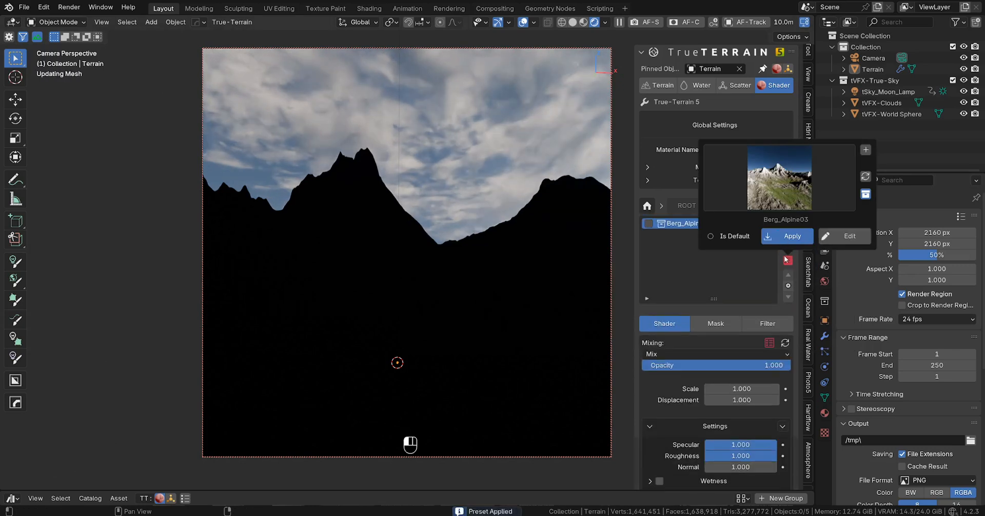
click(792, 236)
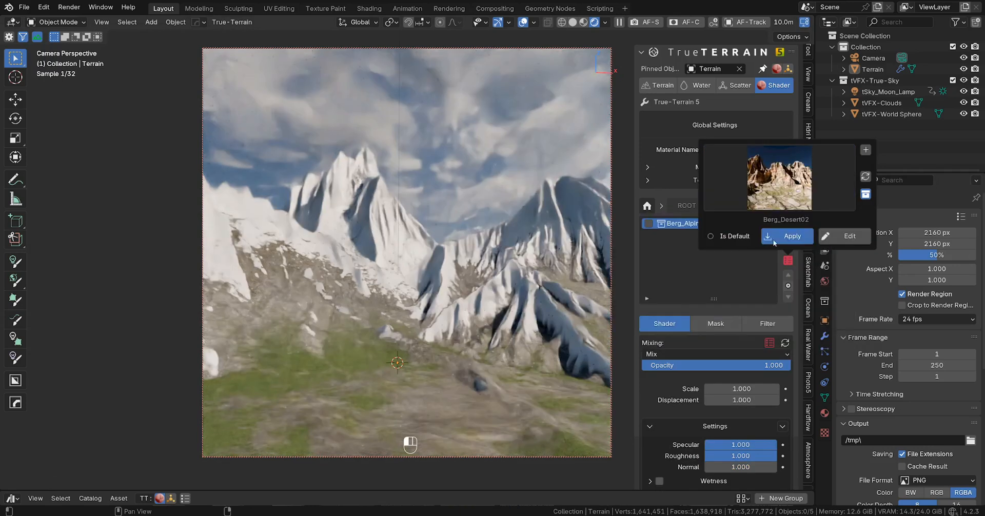
click(792, 236)
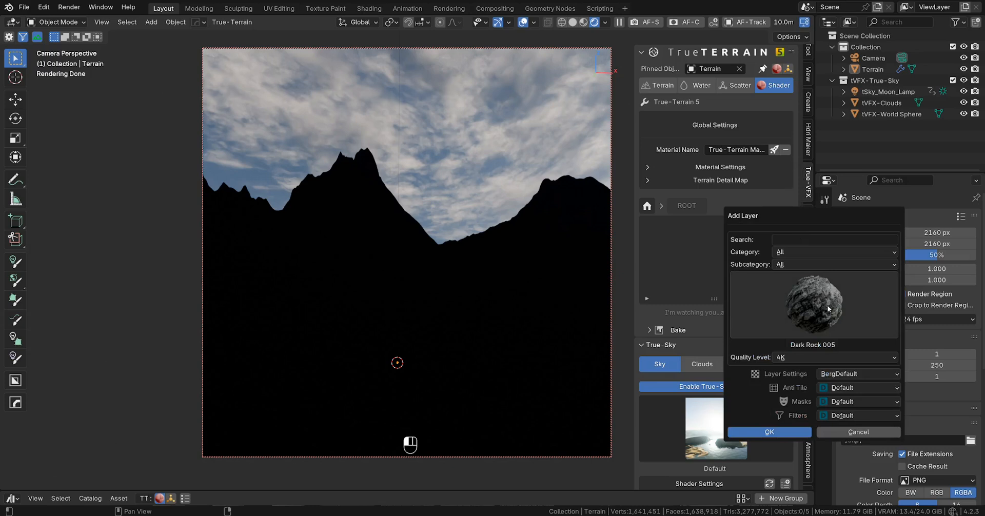
mouse_move(795, 286)
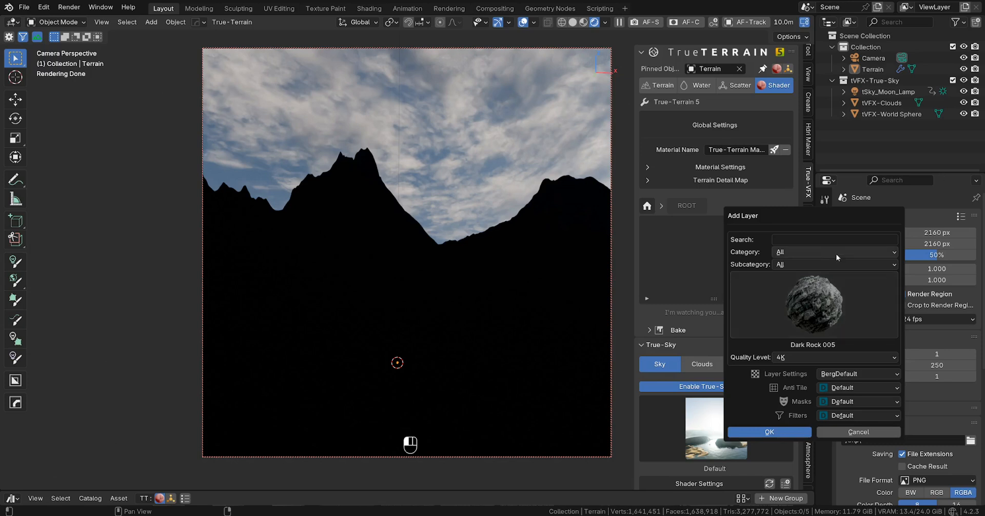
Add a Dark Grass 005 layer from the Packs category's material pack.
click(832, 252)
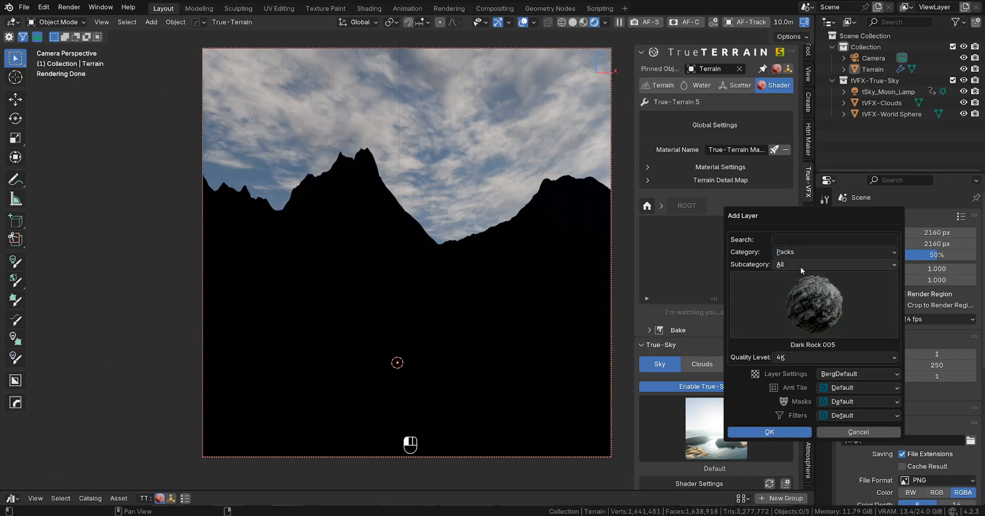
click(834, 264)
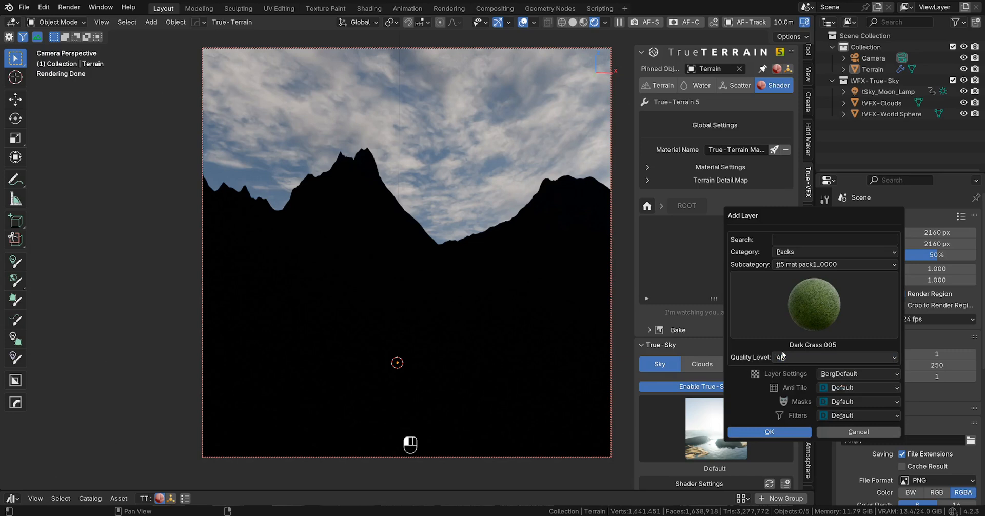
click(768, 432)
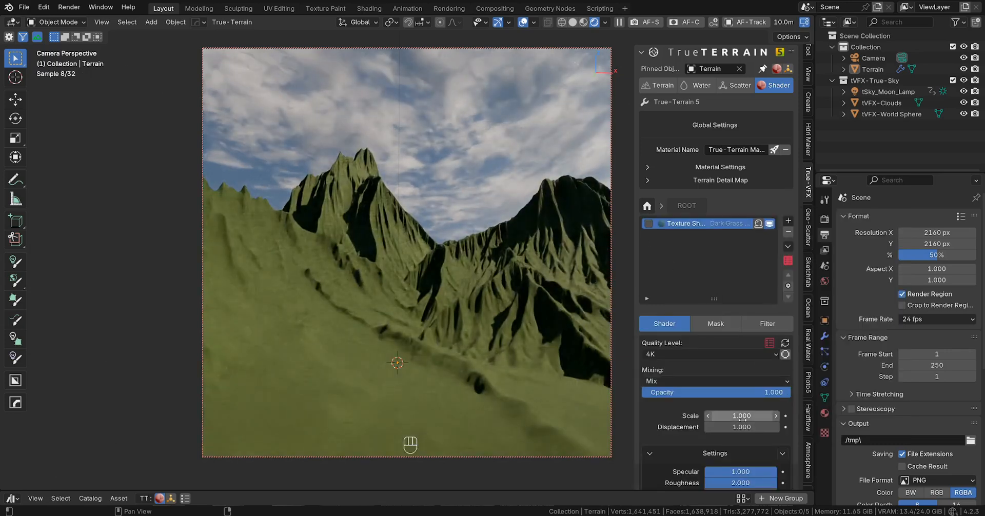
Set the Dark Grass layer's texture scale to 7.2 and opacity to 0.381.
drag(741, 416, 773, 416)
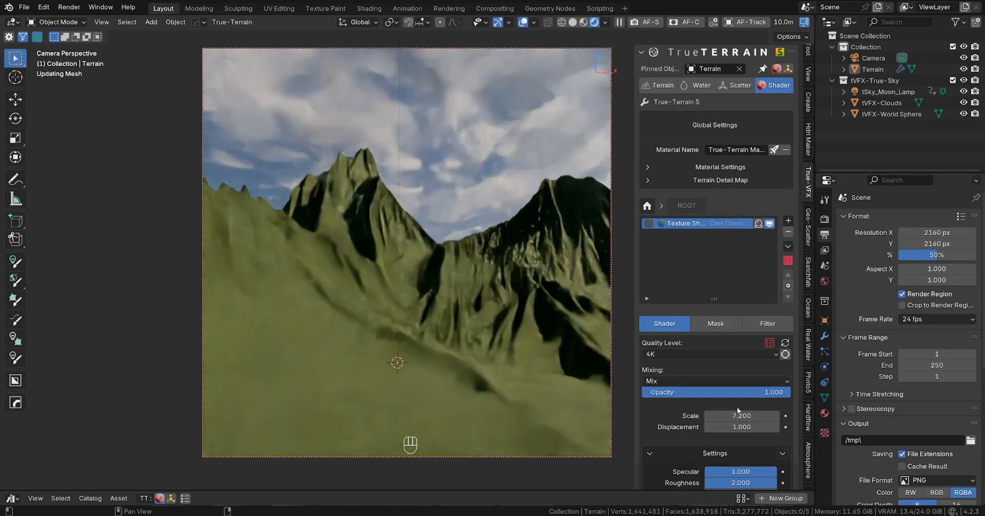
drag(754, 392, 699, 392)
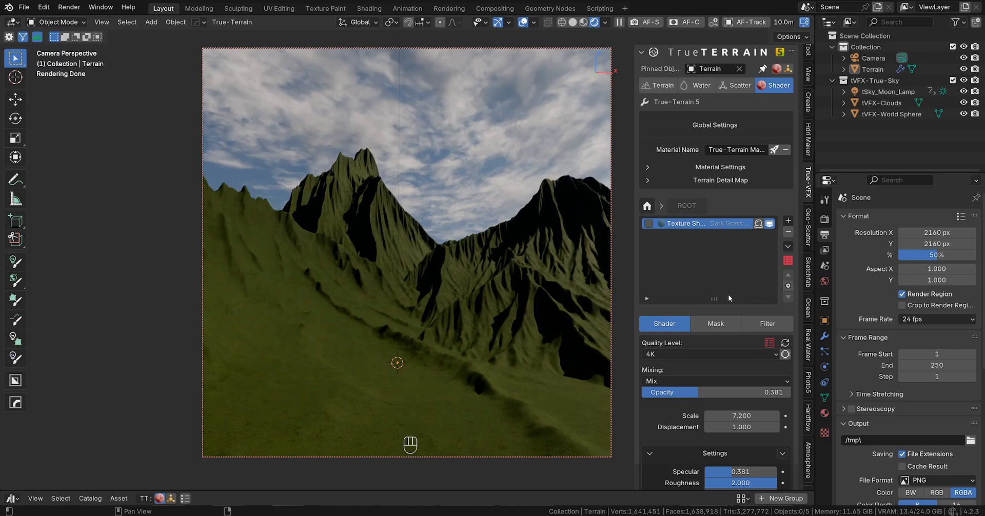
mouse_move(687, 264)
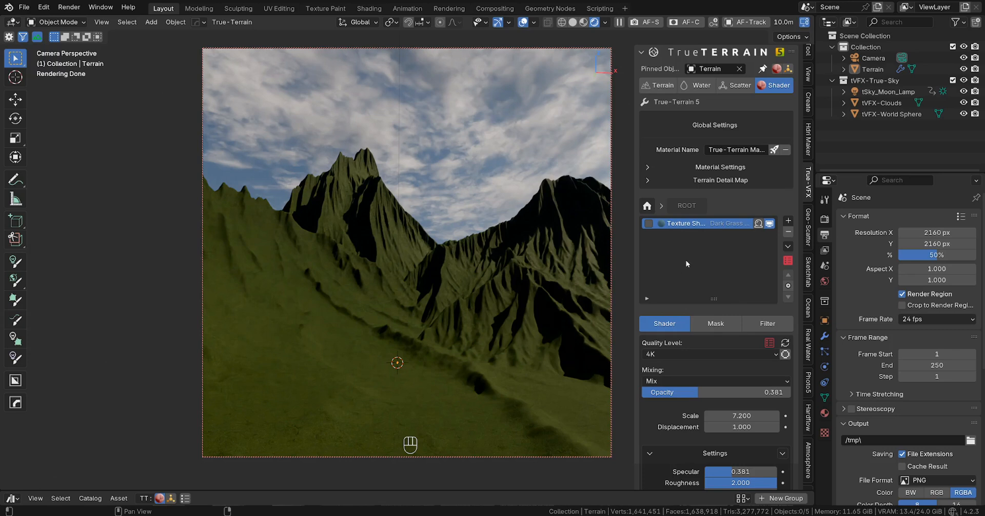
Add a Light Rock 009 texture layer from the Packs category above the grass.
click(788, 221)
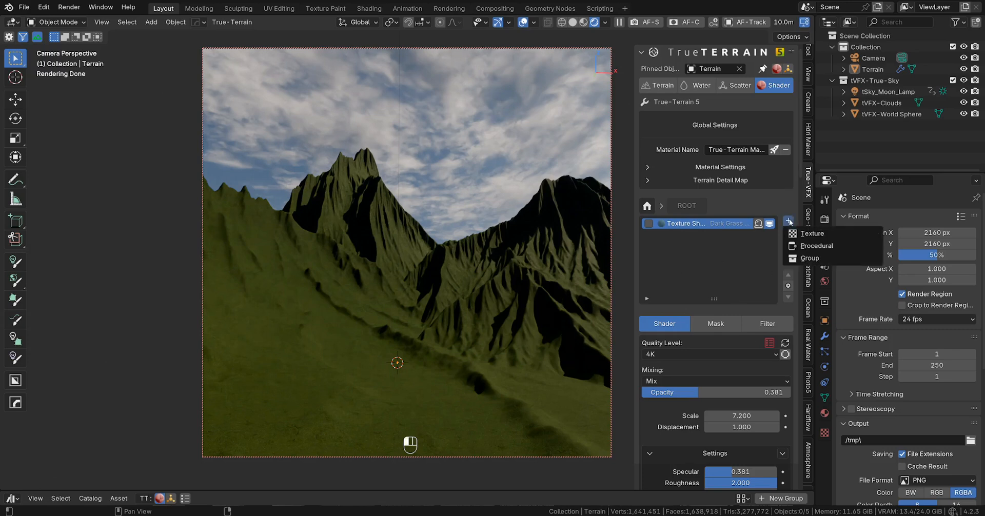
click(790, 221)
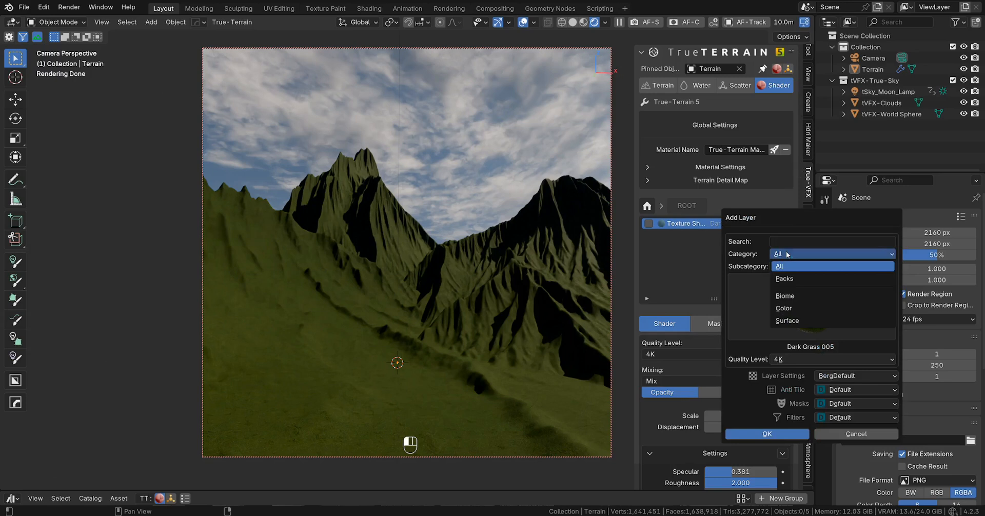
click(784, 279)
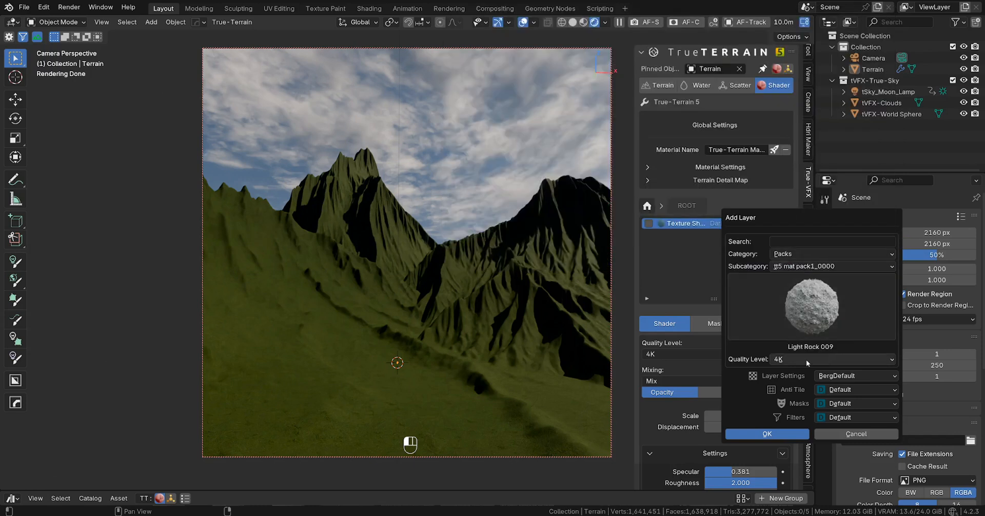
click(767, 434)
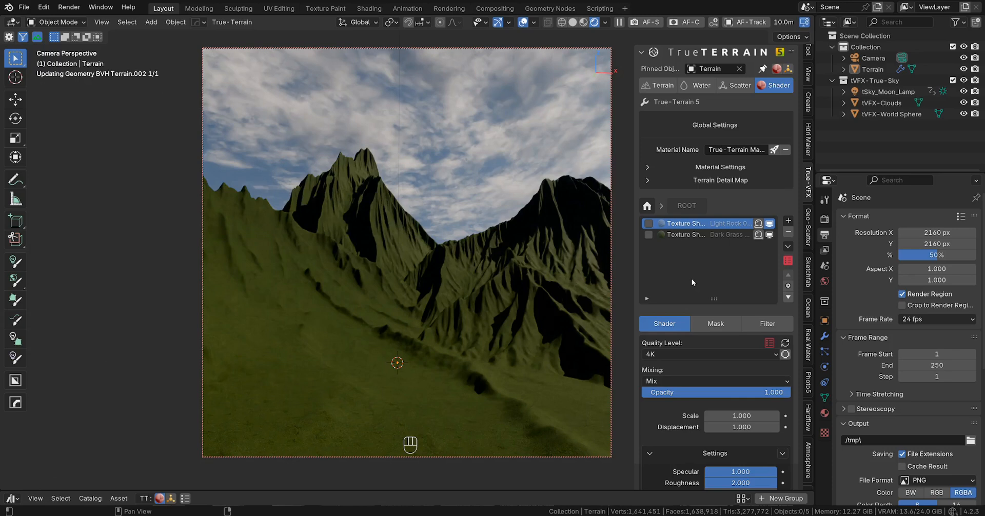
Set the Light Rock layer's scale to 22.1, displacement 1.2 and specular 0.053.
drag(741, 416, 741, 416)
text(22.100)
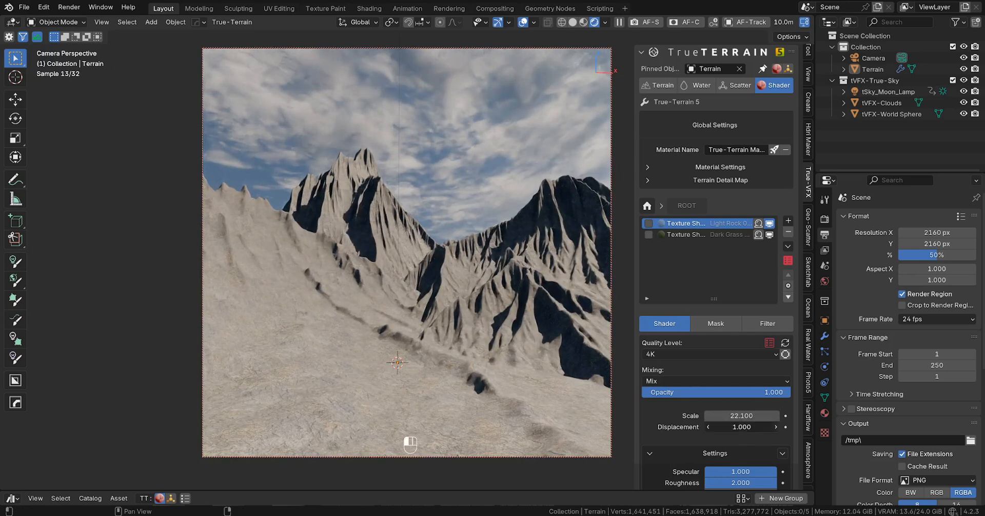
click(775, 427)
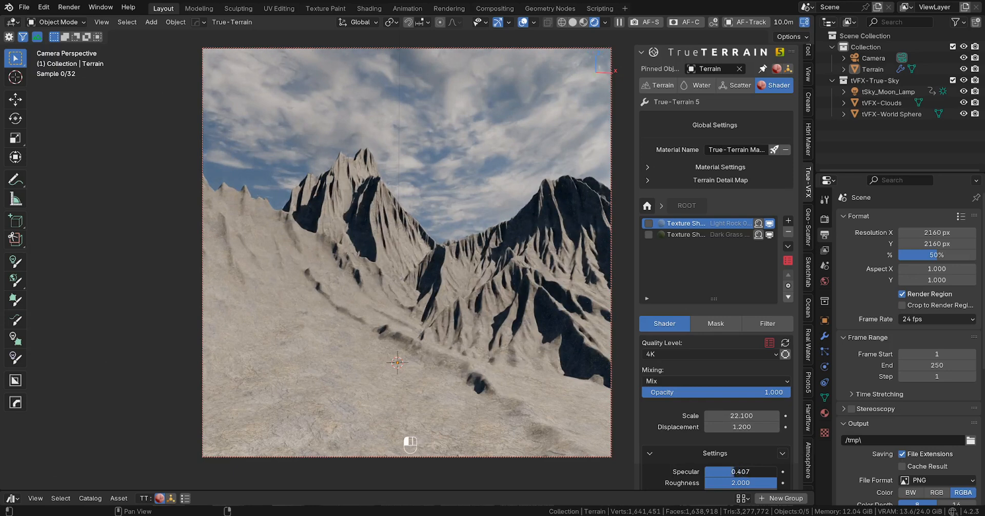
drag(754, 471, 722, 471)
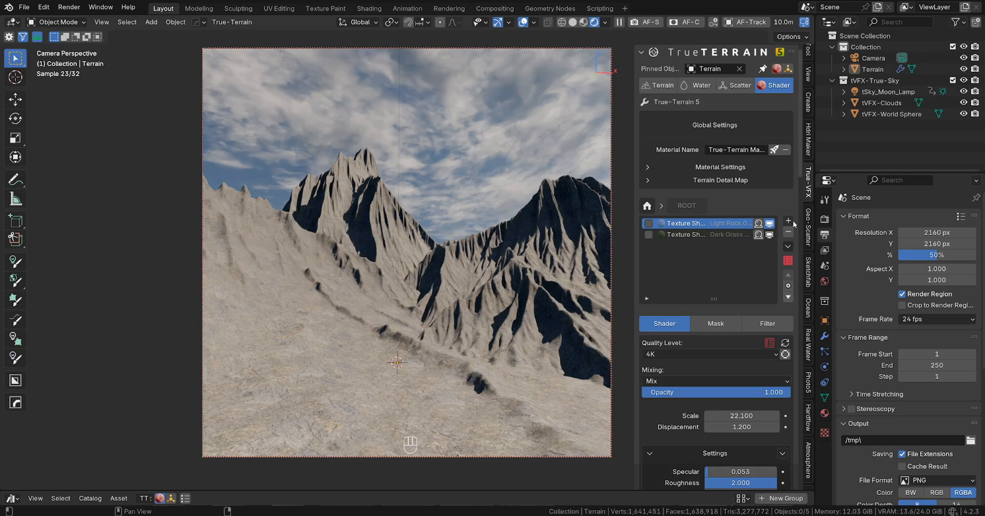
Add a Patch Mask to the Light Rock layer and preview it on the terrain.
click(789, 339)
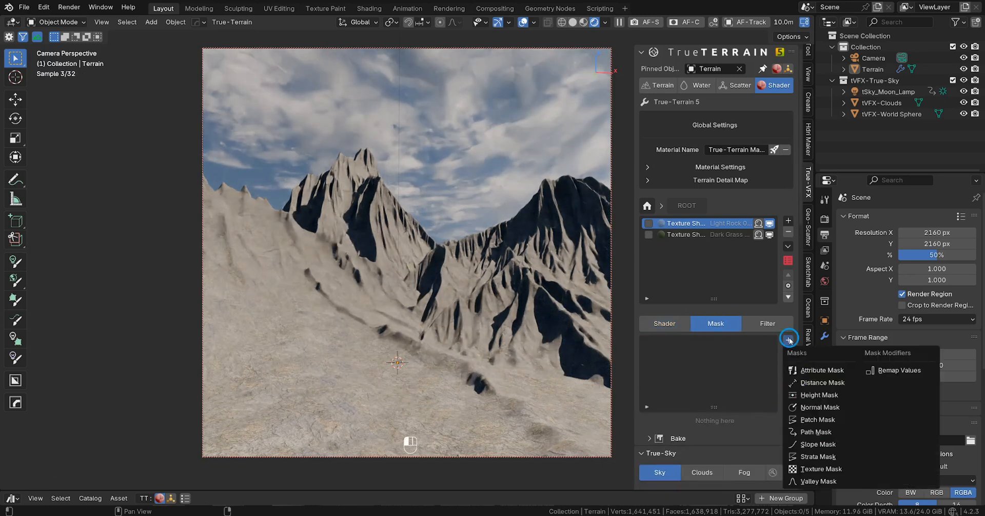
click(818, 468)
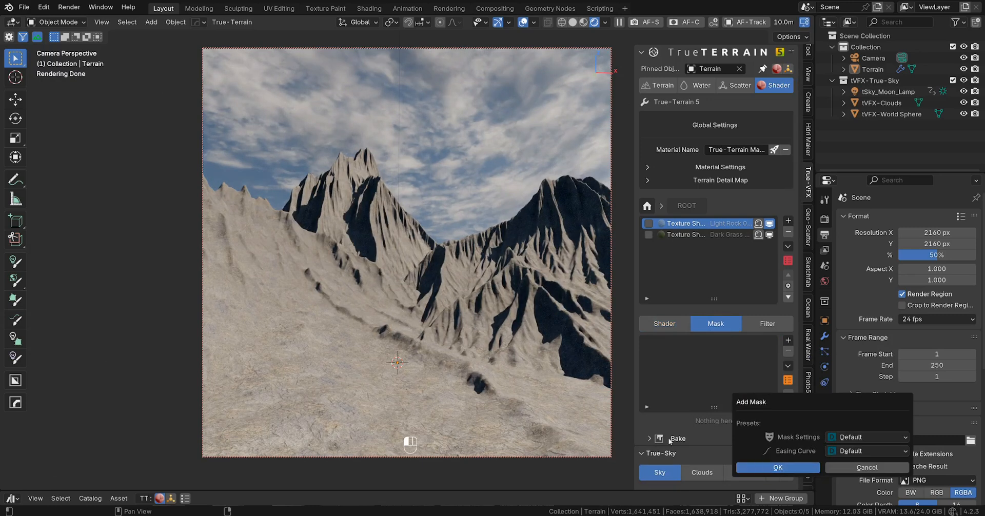
click(777, 467)
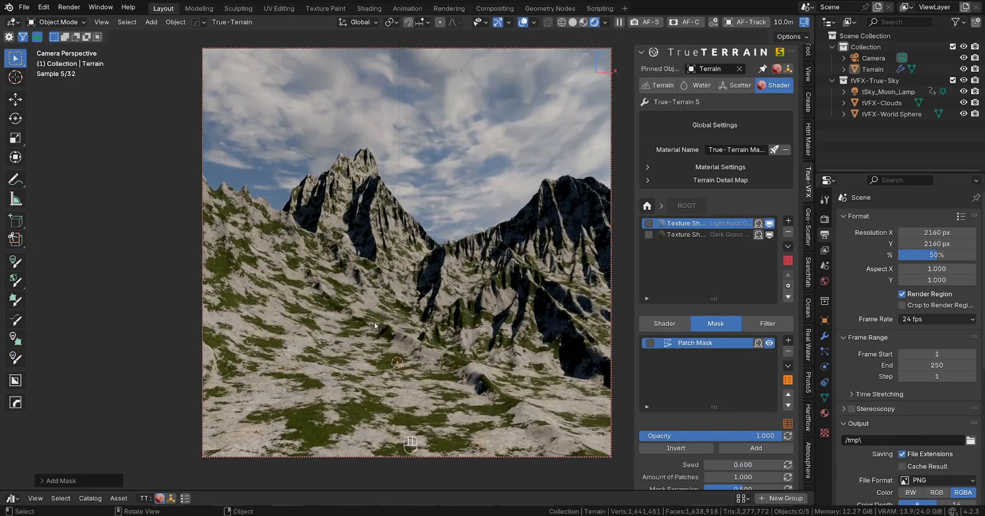
scroll(down, 3)
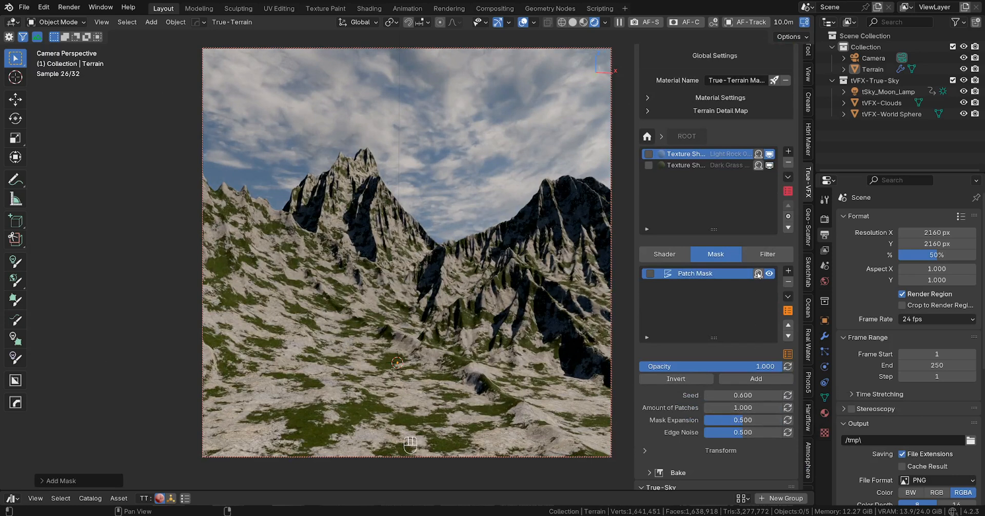
click(767, 272)
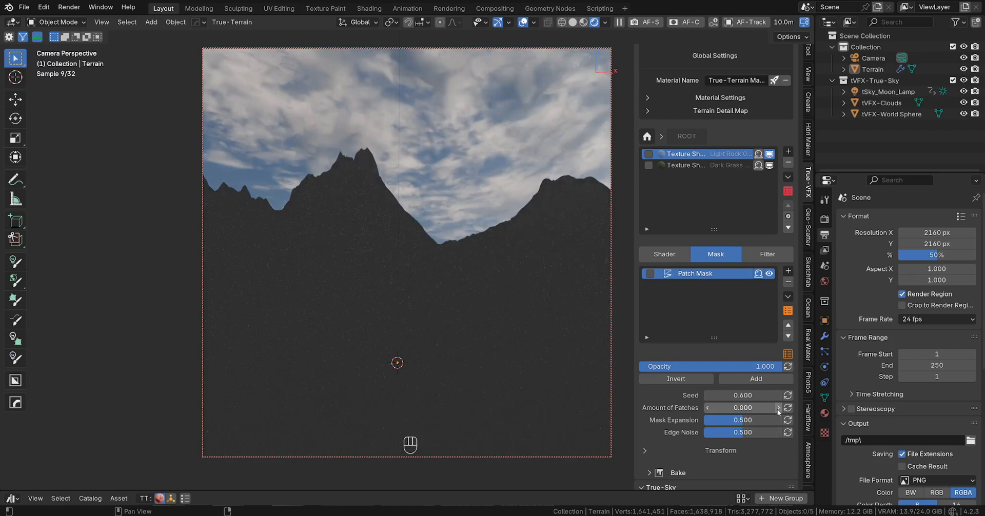
Set the patch amount to 0.2 and step the patch seed up to 1.600.
click(778, 407)
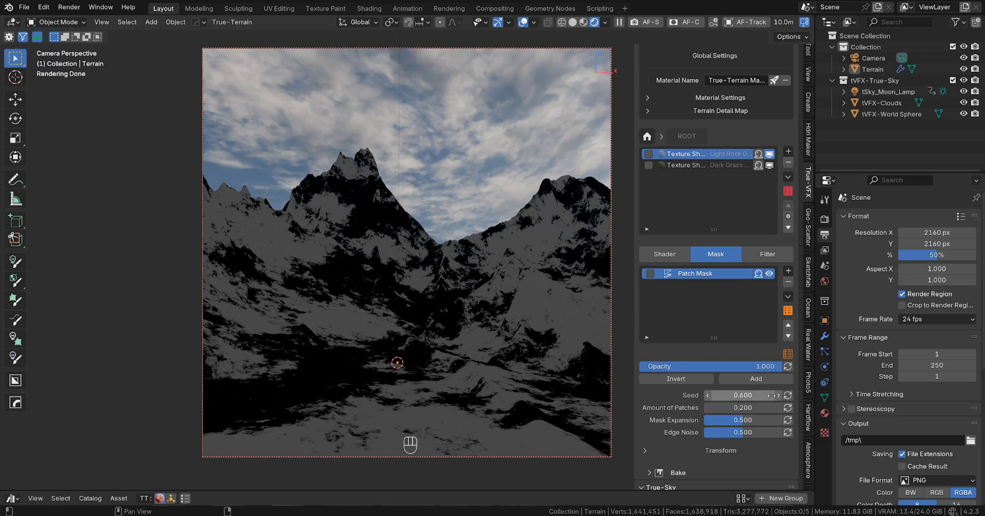
click(779, 395)
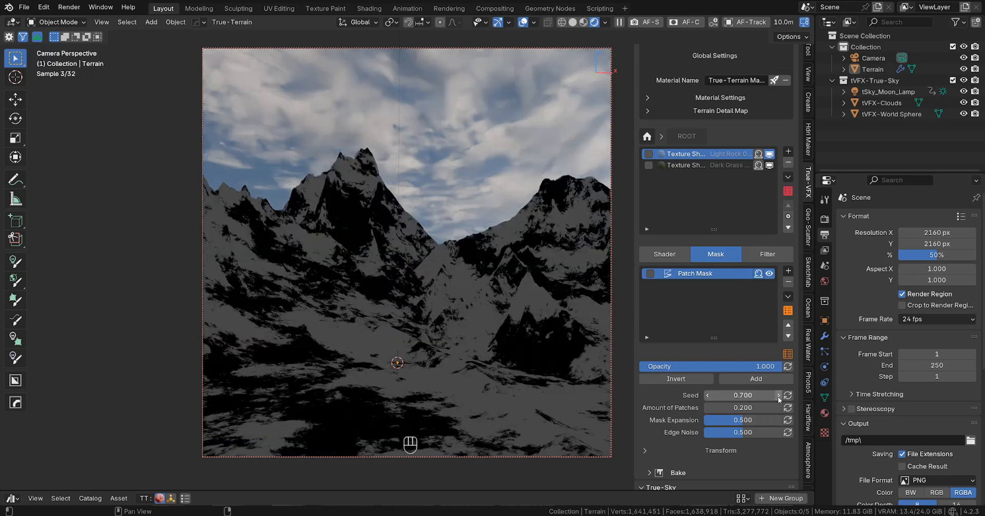
click(779, 395)
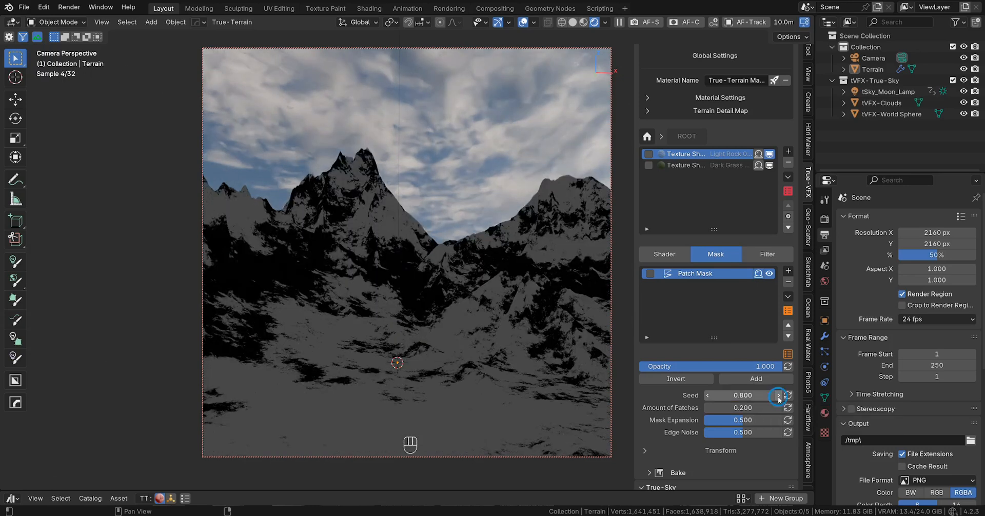
click(779, 396)
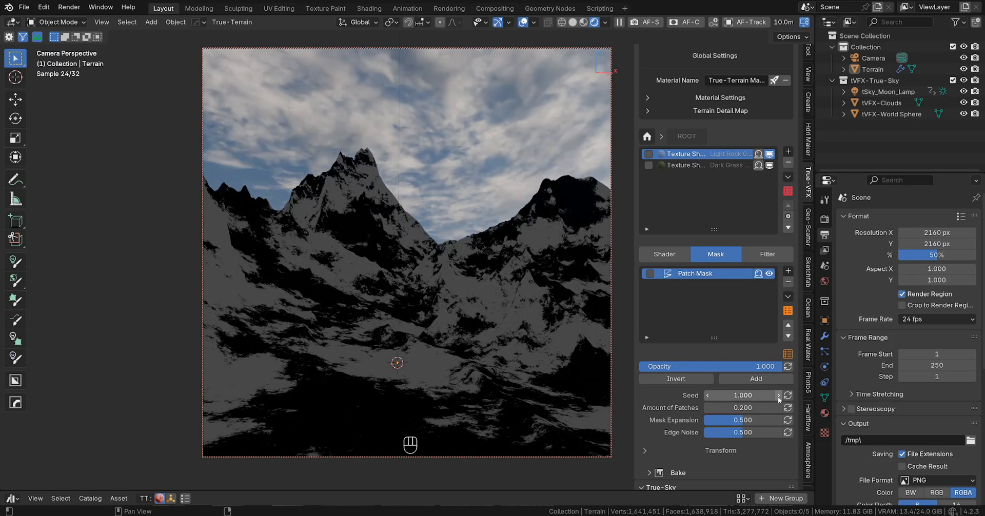
click(779, 395)
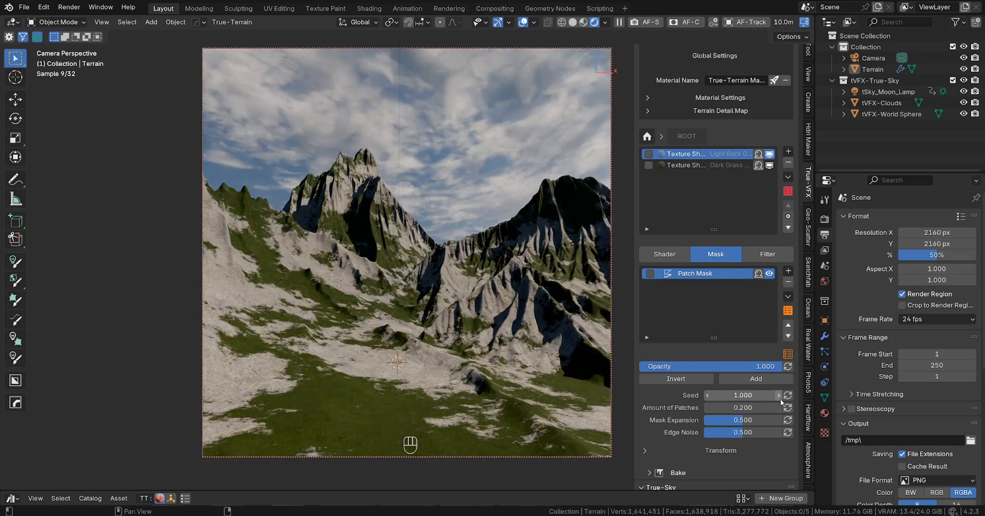
click(779, 395)
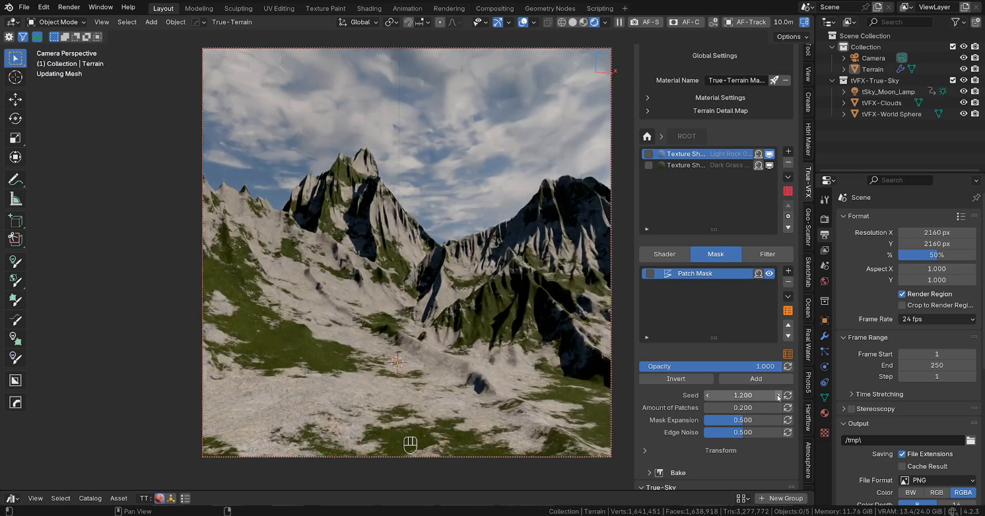
click(779, 395)
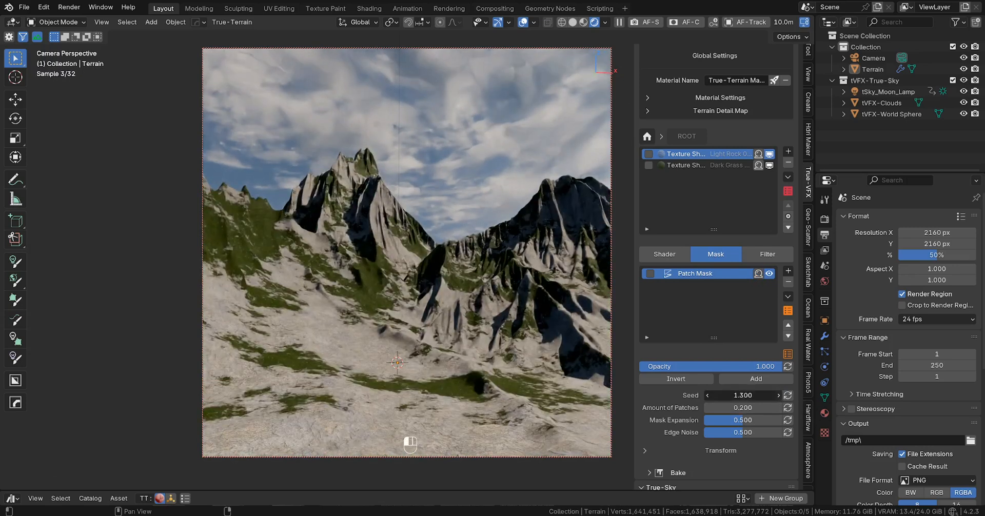
click(779, 395)
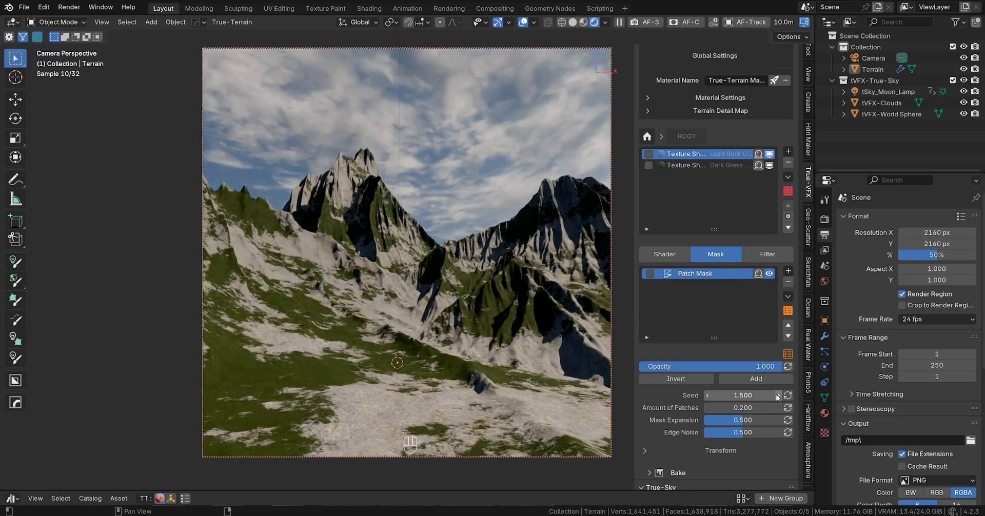
click(778, 395)
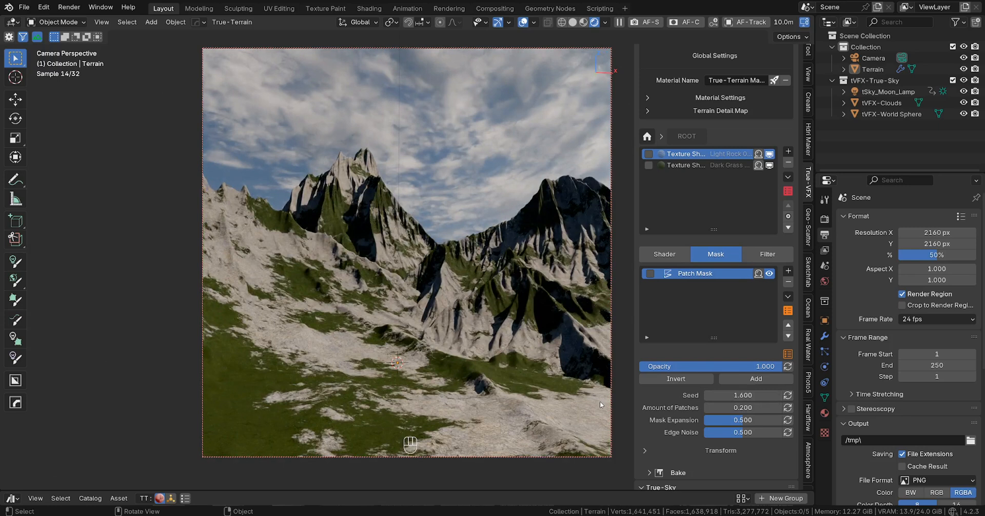
click(663, 253)
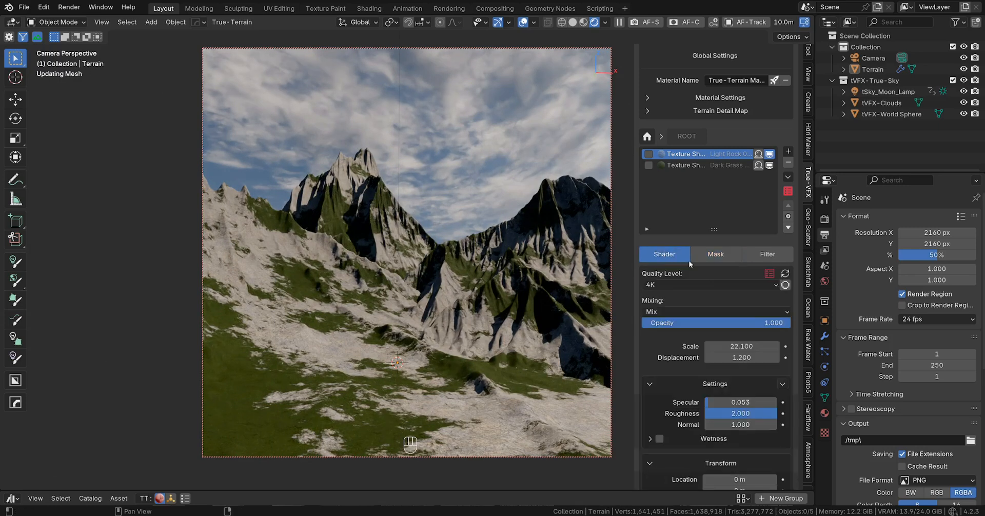
Add a Dark Rock 011 texture layer from the tt5 mat pack1_0000 subcategory.
click(789, 152)
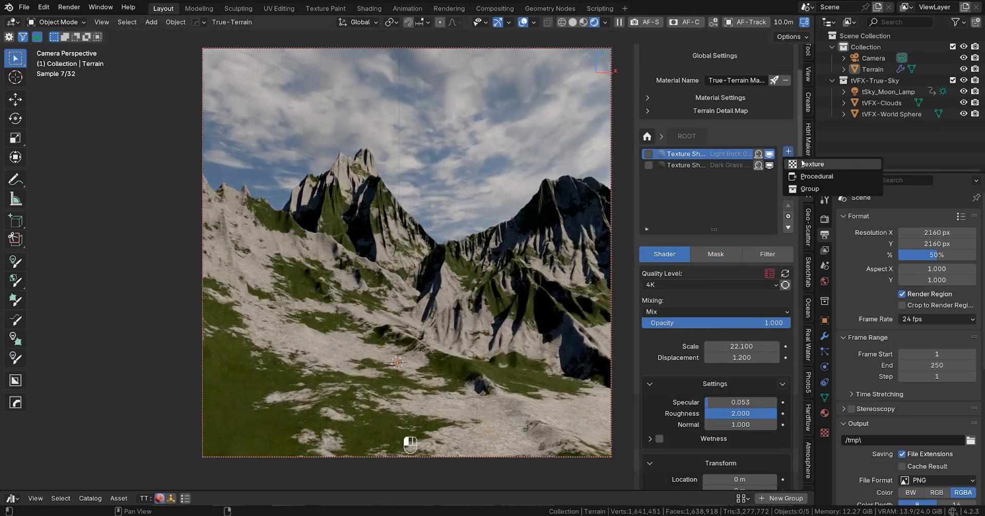
click(812, 163)
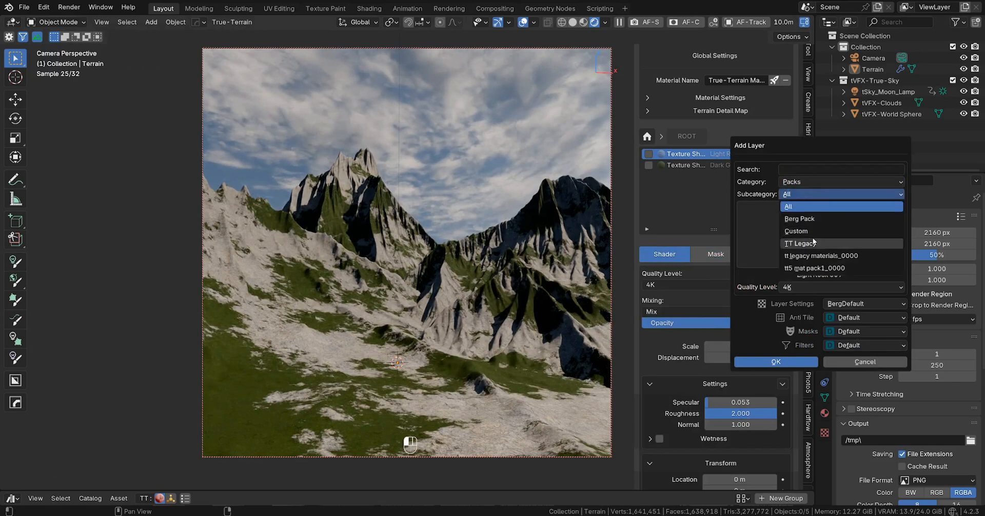
click(815, 267)
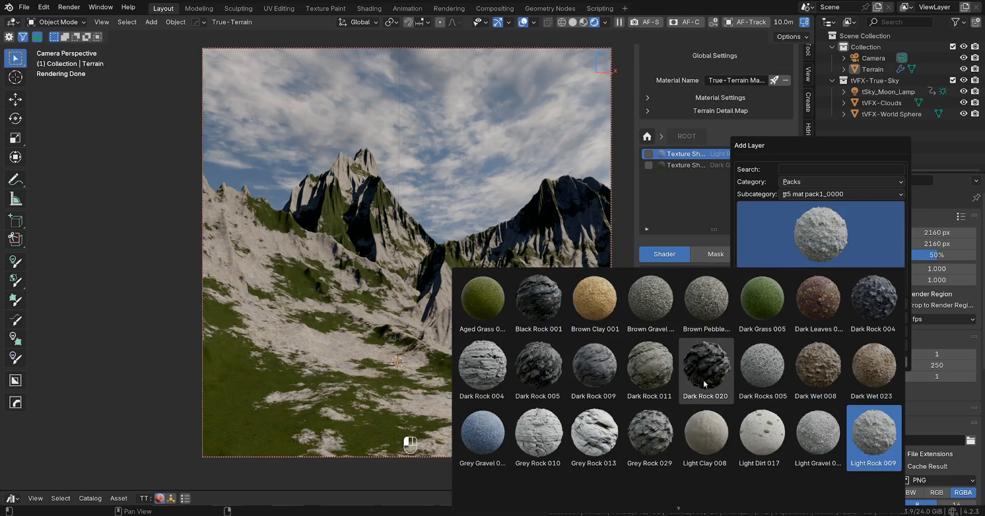
click(650, 370)
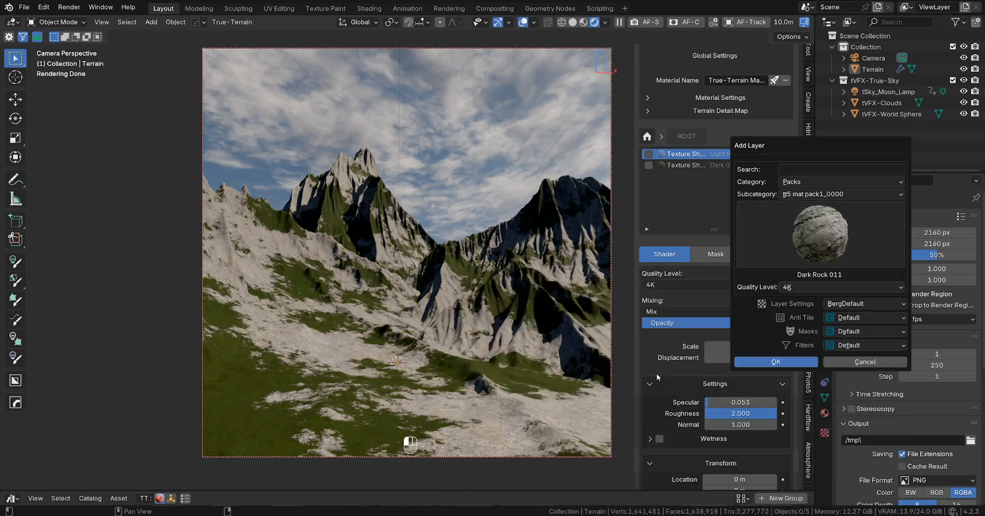
click(775, 362)
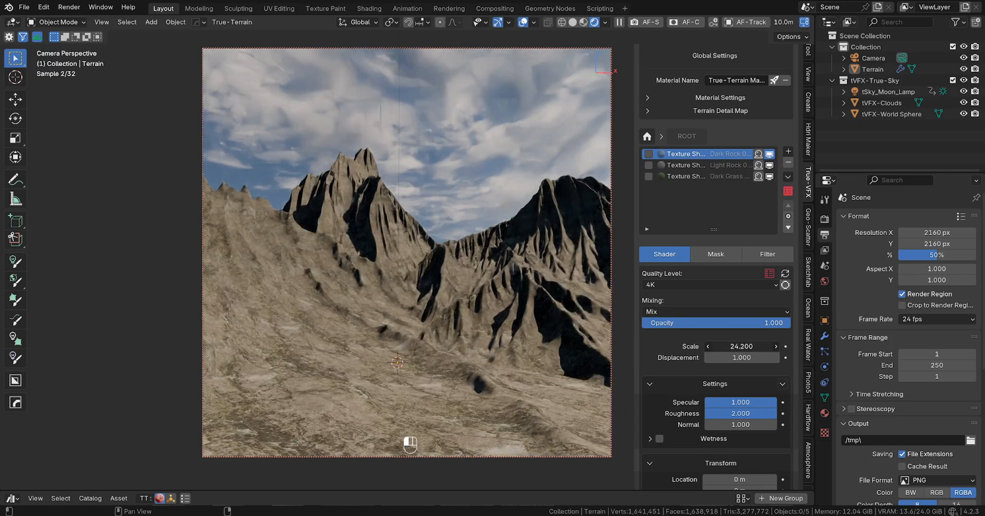
Raise the Dark Rock layer's scale to 24.3 and displacement to 1.2.
click(775, 346)
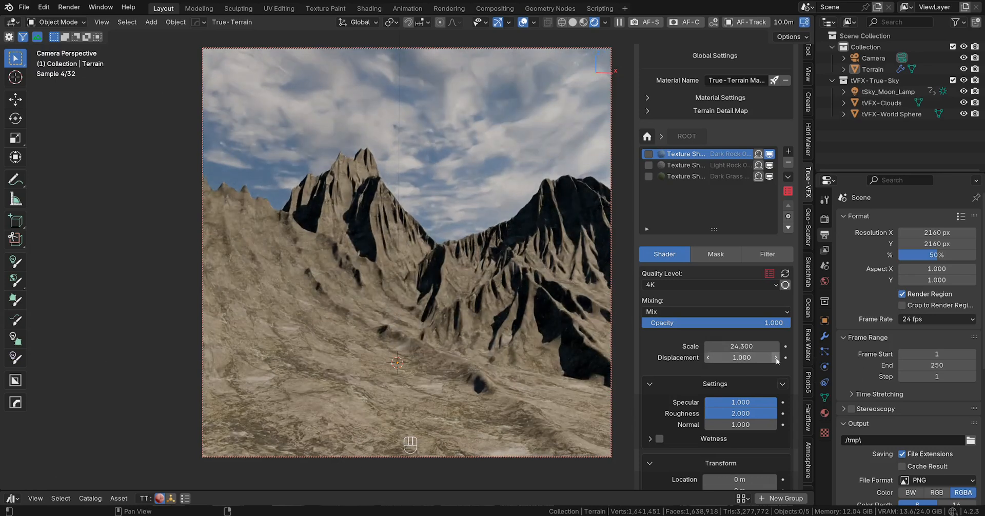
click(775, 357)
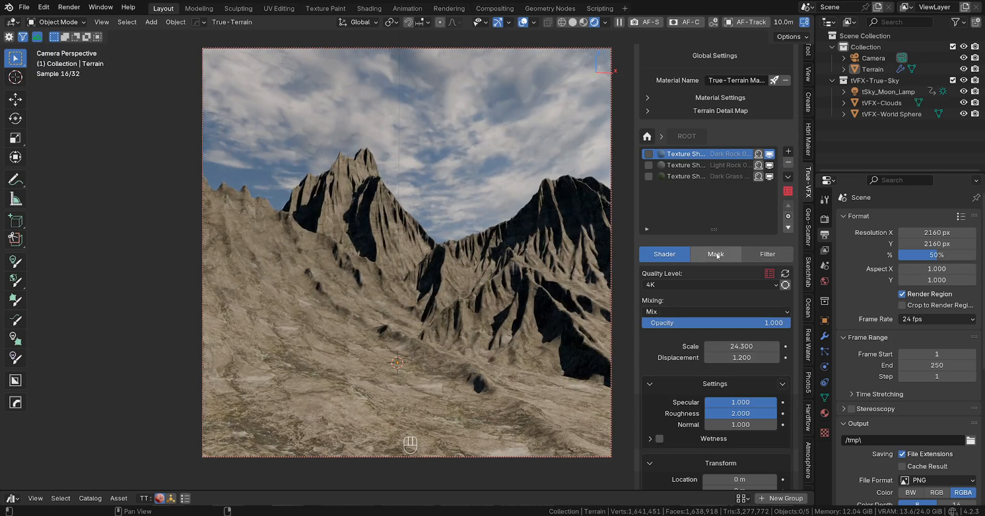
Give the Dark Rock layer an inverted Slope Mask with slope factor 0.48.
click(788, 270)
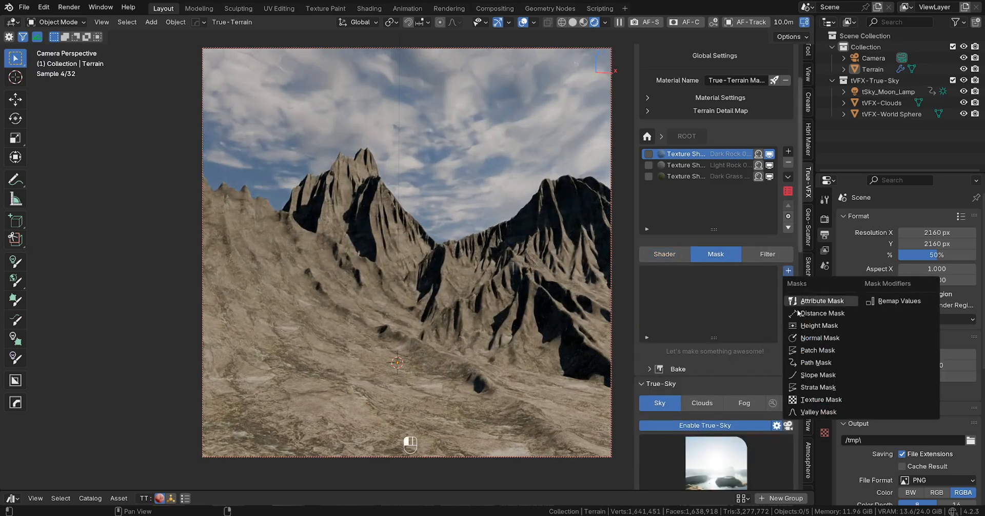
click(821, 301)
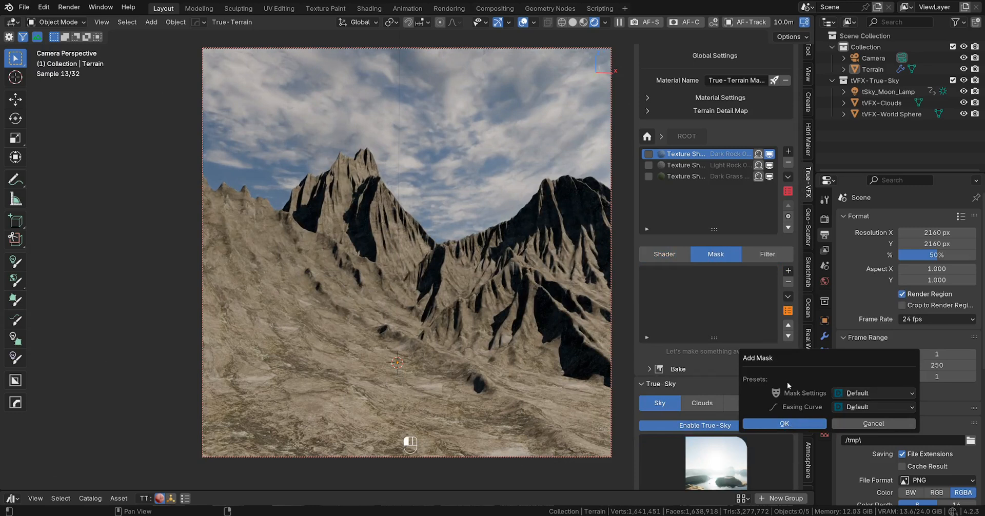
click(784, 424)
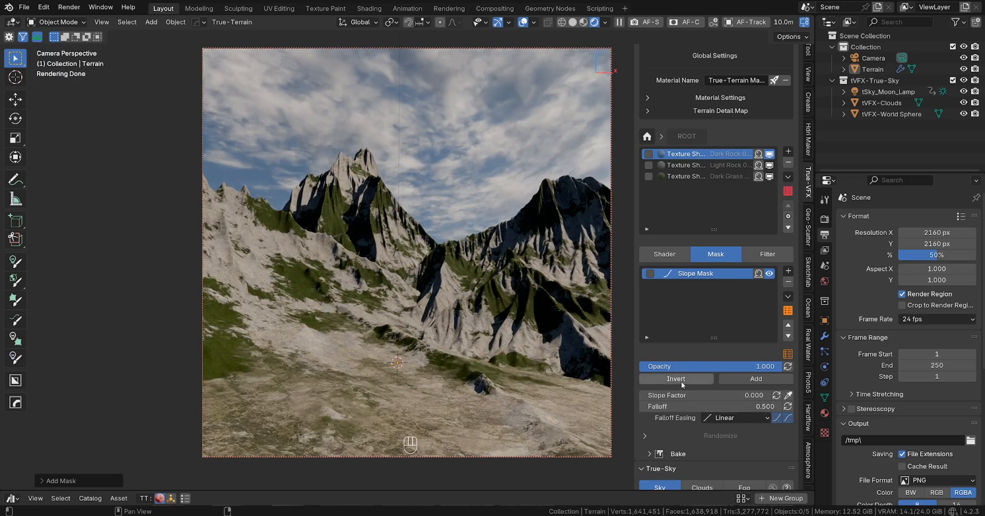
mouse_move(677, 379)
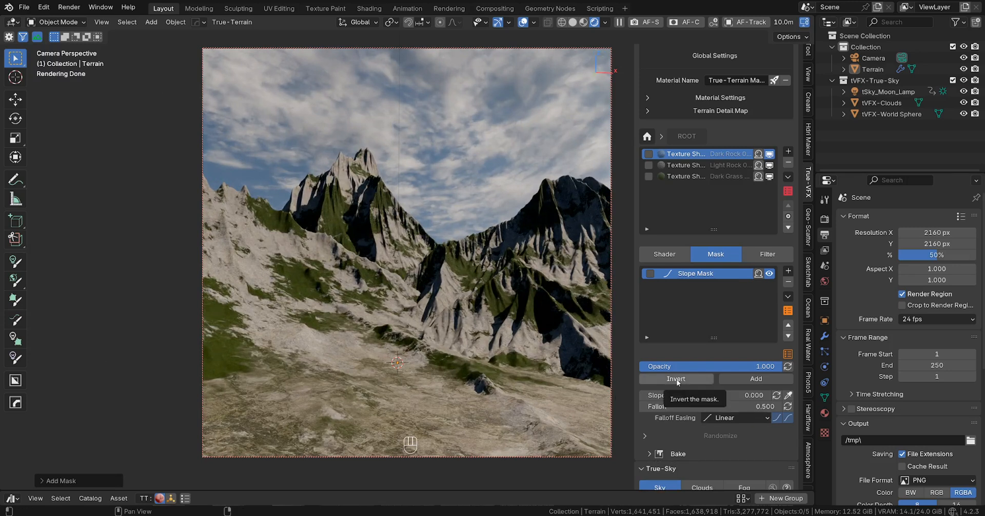
click(676, 378)
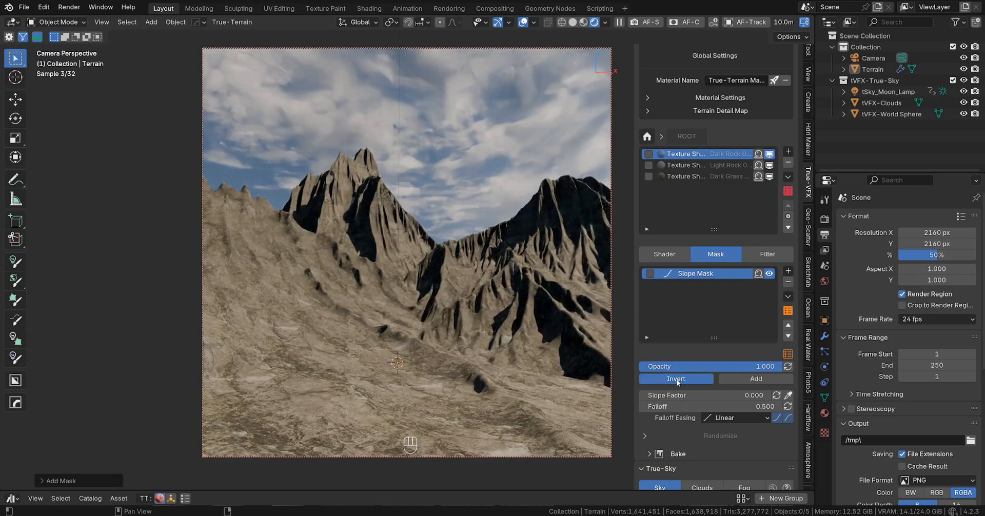
click(759, 273)
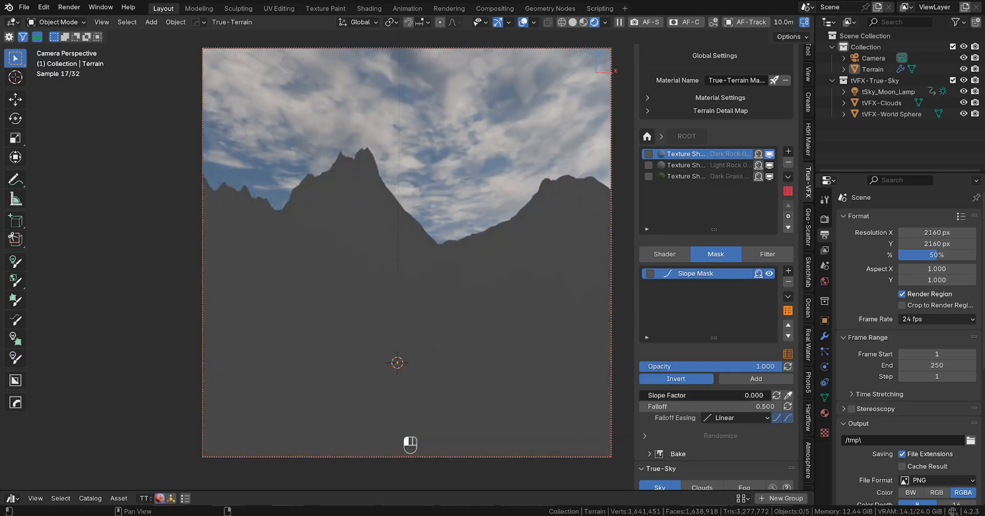
drag(678, 395, 754, 395)
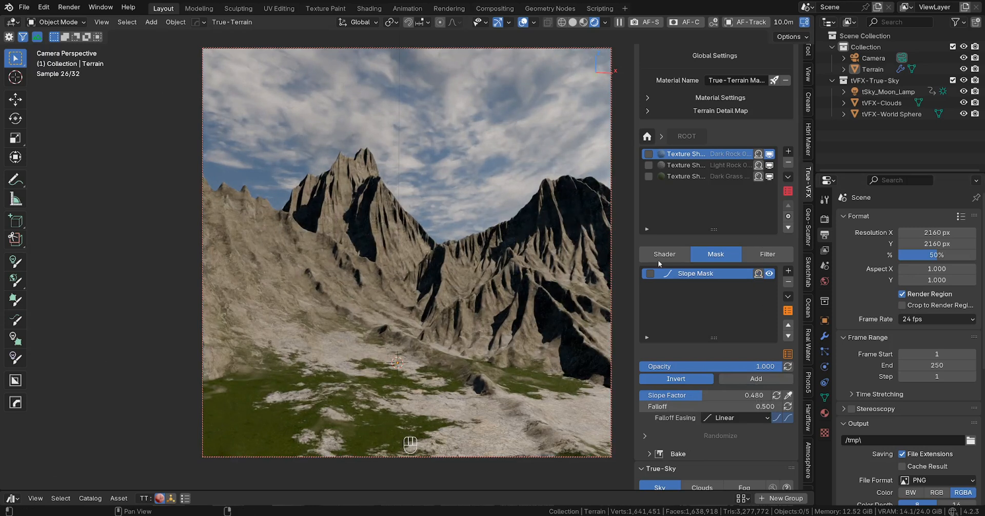
Add a Black Rock 001 texture layer on top of the stack.
click(664, 255)
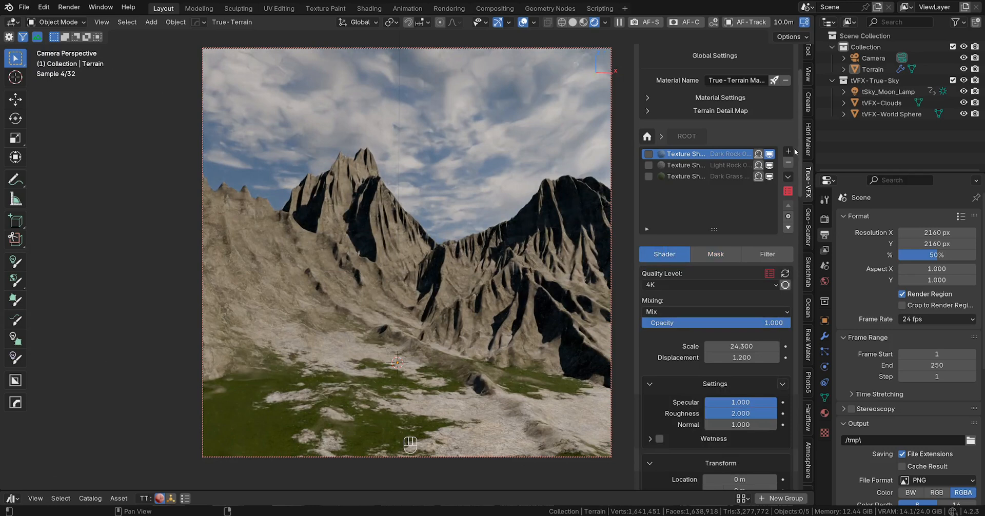
mouse_move(789, 152)
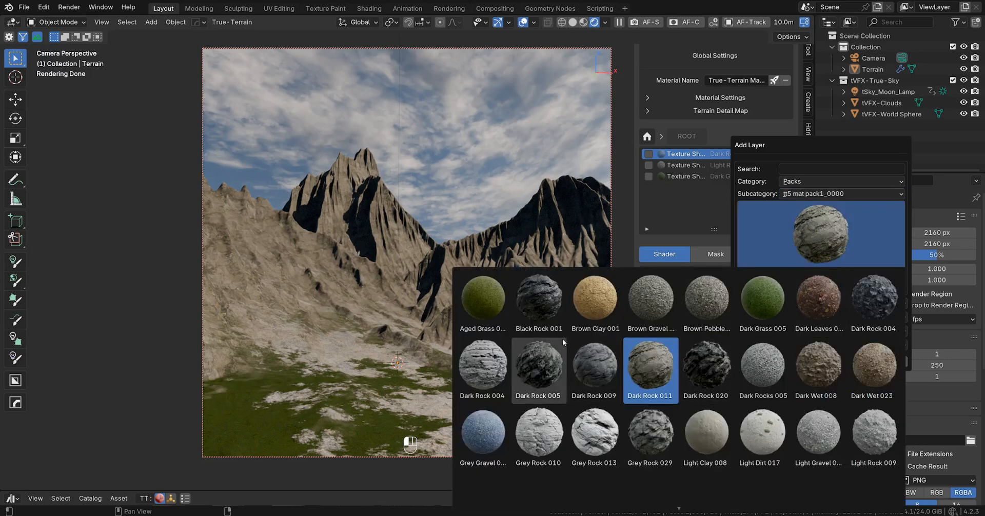
click(539, 296)
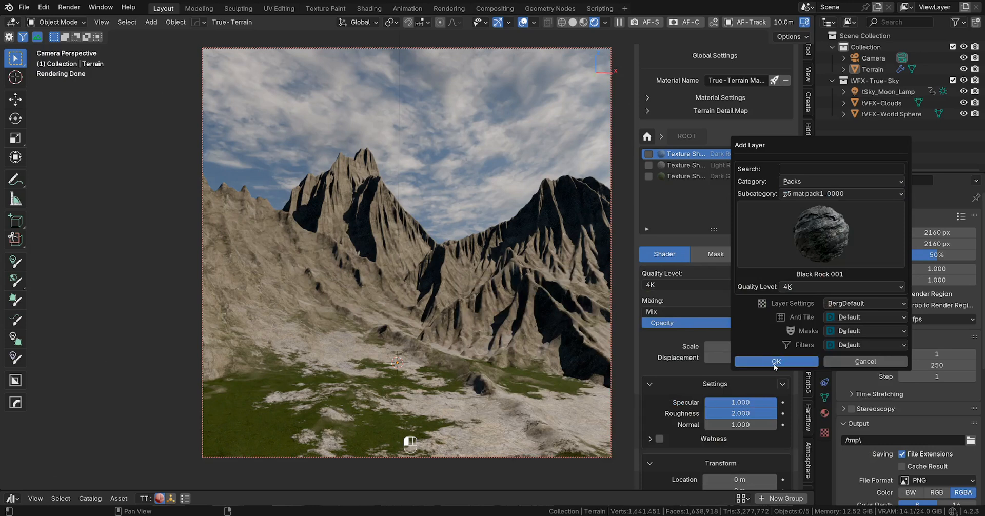
click(776, 361)
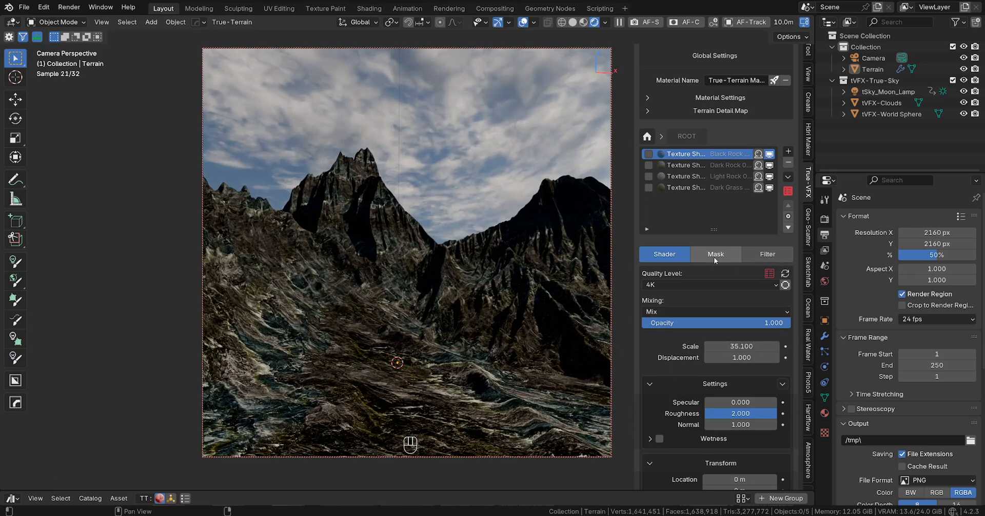
Give Black Rock 001 a Patch Mask with seed 1.3, then open the Add Mask dialog.
click(788, 270)
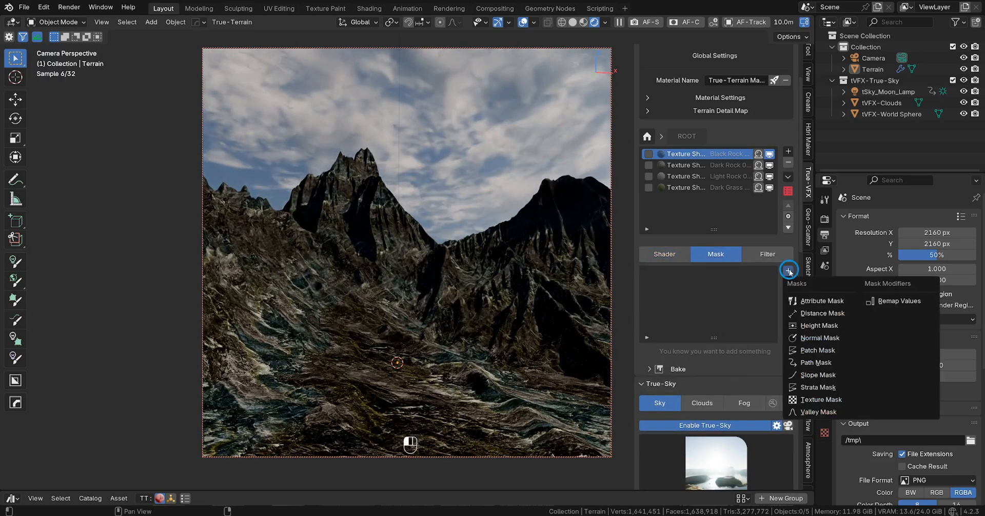
mouse_move(818, 350)
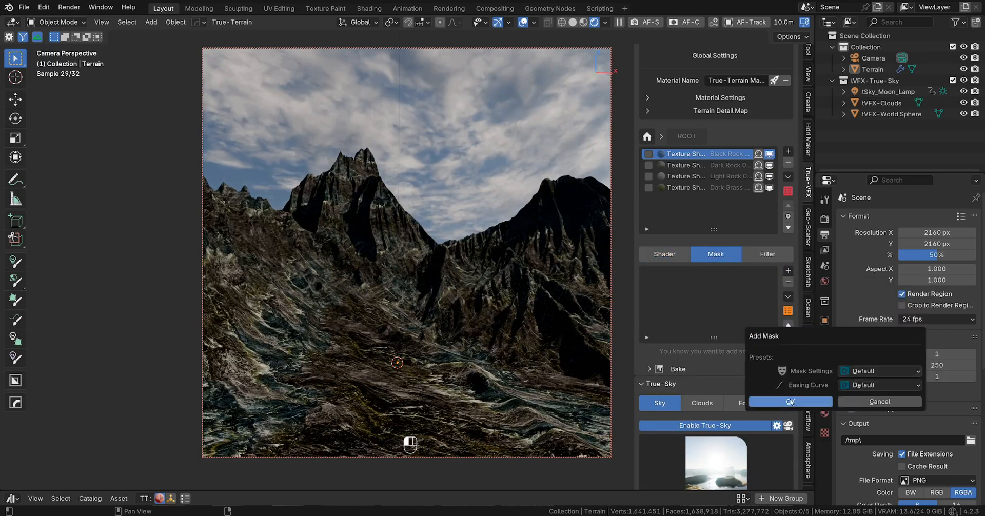
click(790, 401)
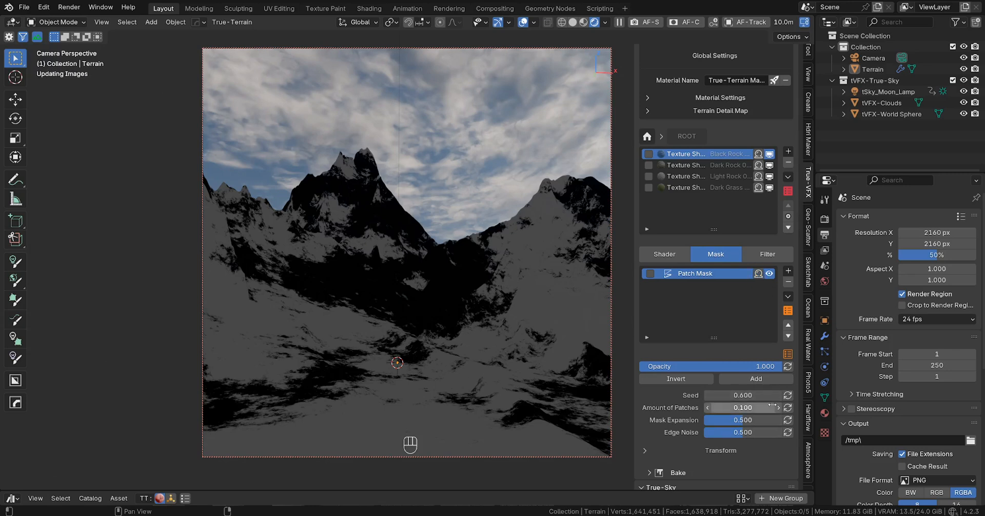
click(779, 395)
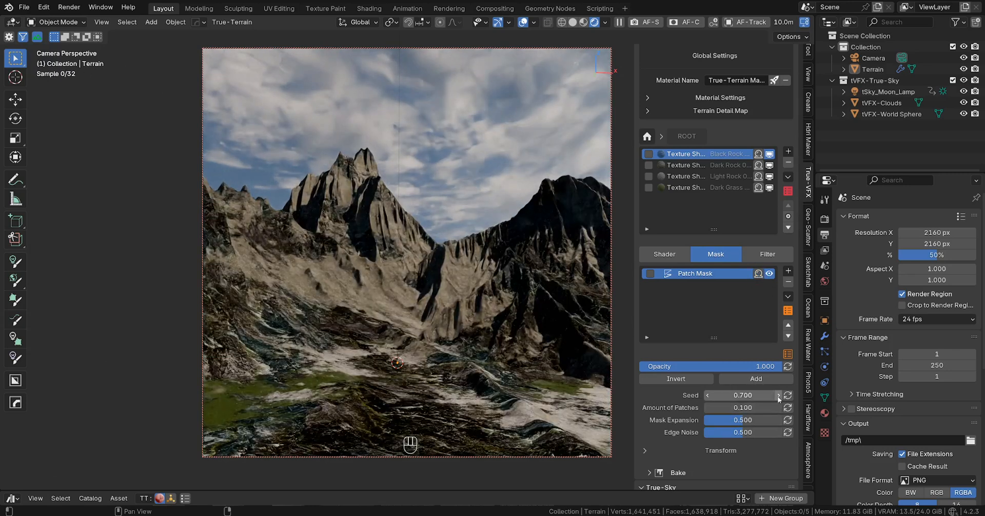
click(779, 395)
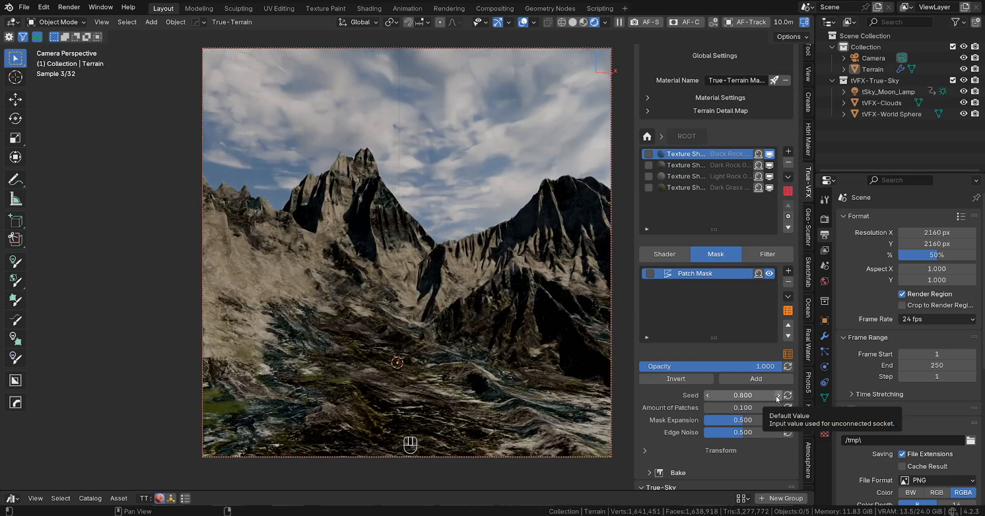
click(778, 395)
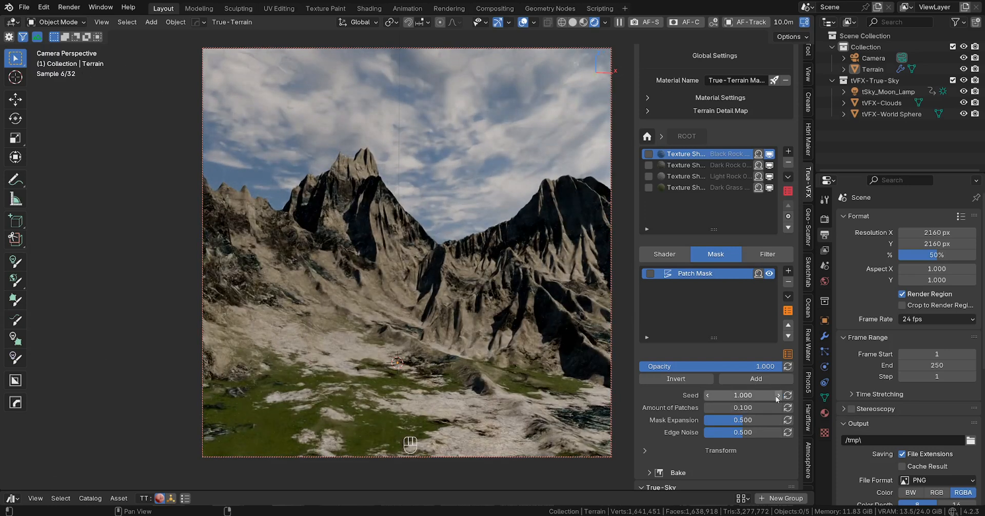
click(779, 395)
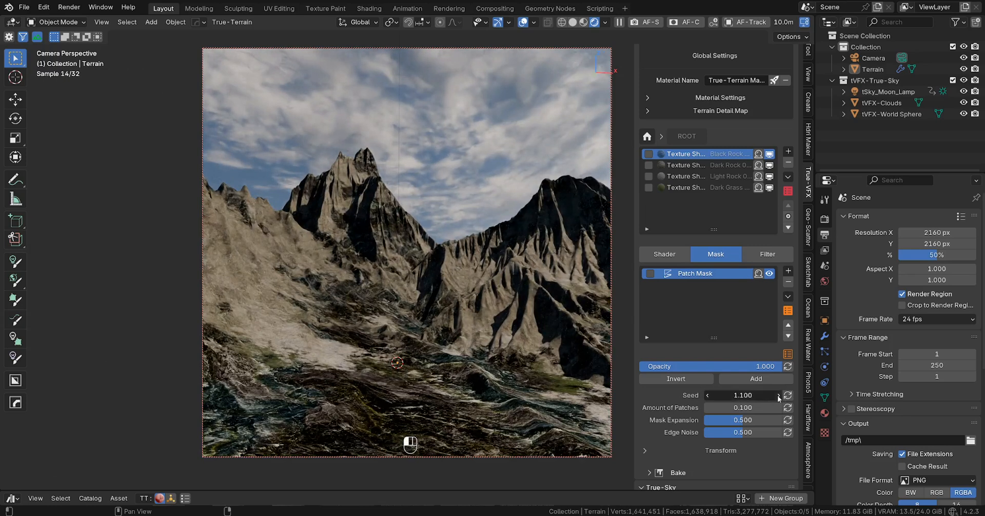
click(780, 395)
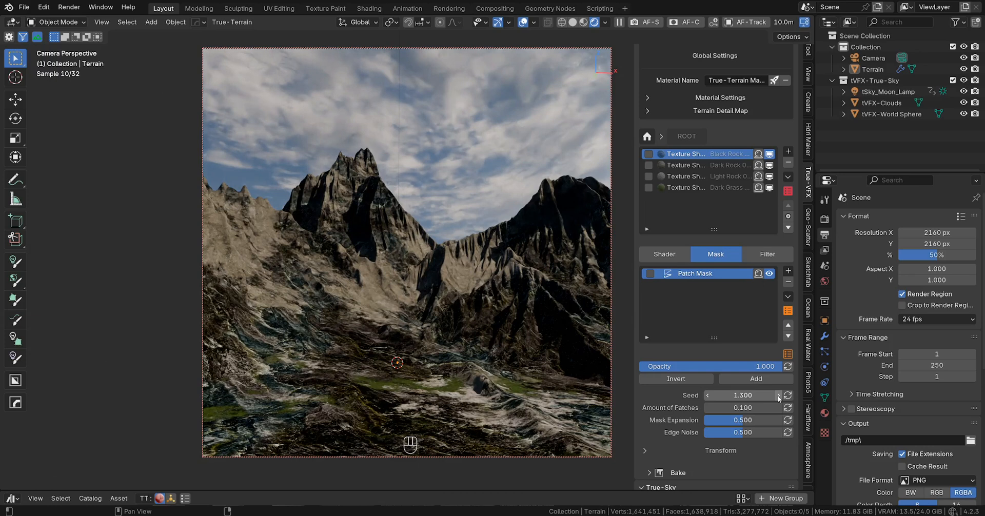
click(788, 270)
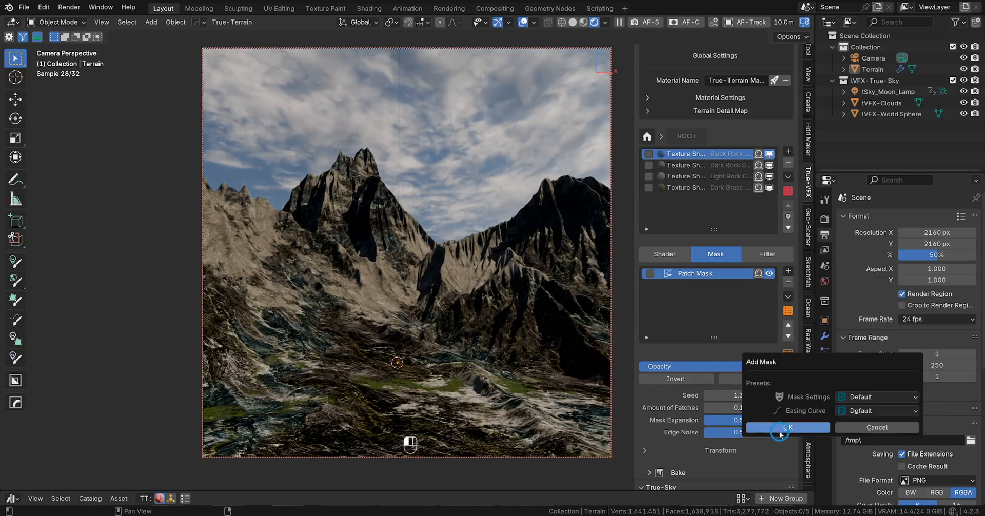
Add an inverted Slope Mask with slope factor 0.485 to the first texture layer.
click(787, 427)
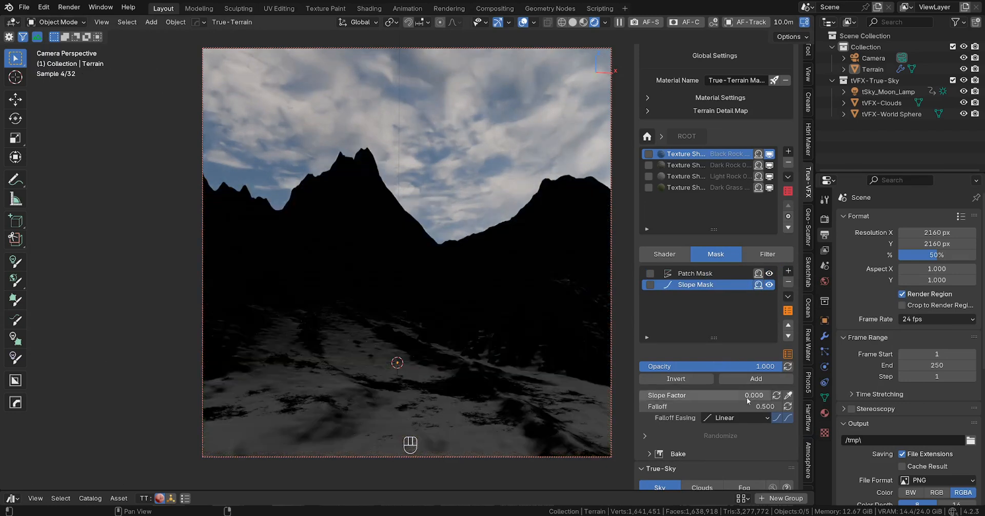
mouse_move(677, 379)
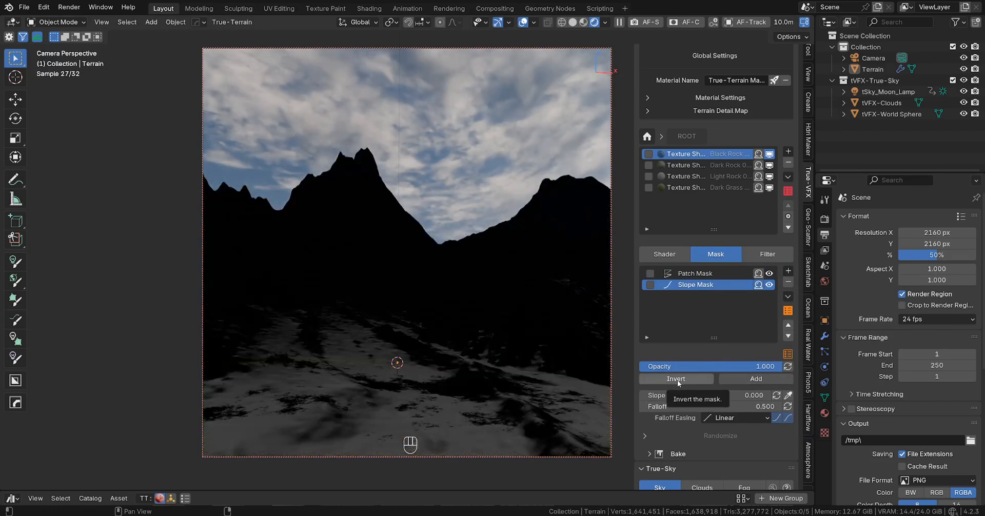
click(676, 379)
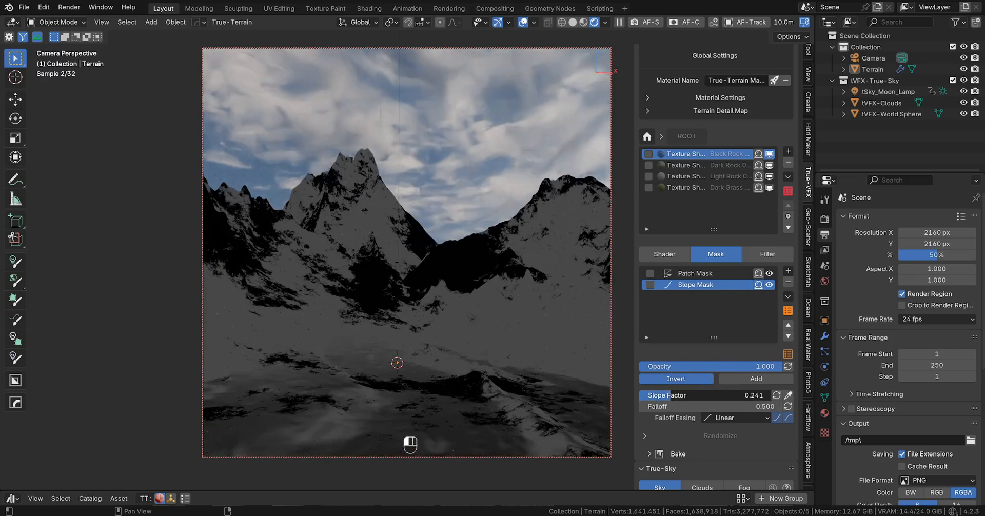
drag(691, 395, 754, 395)
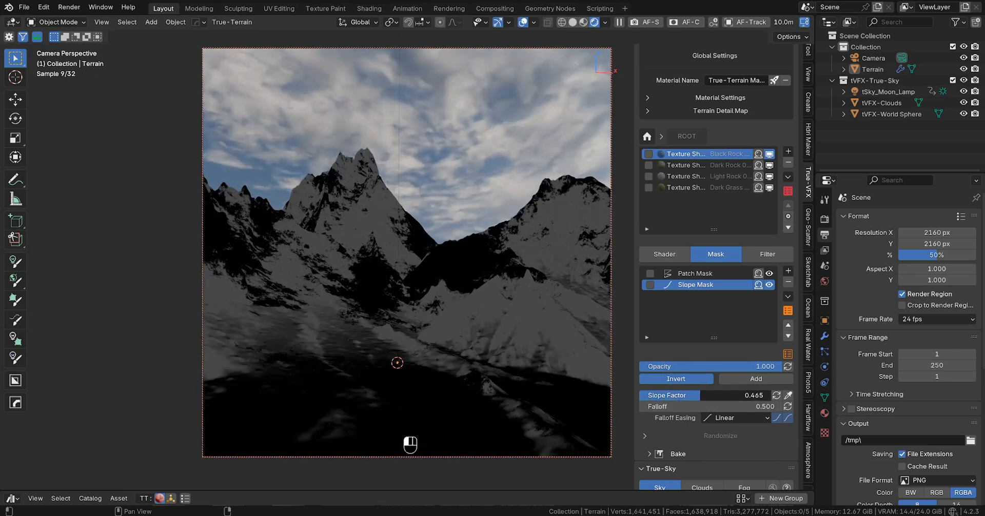
drag(669, 395, 685, 395)
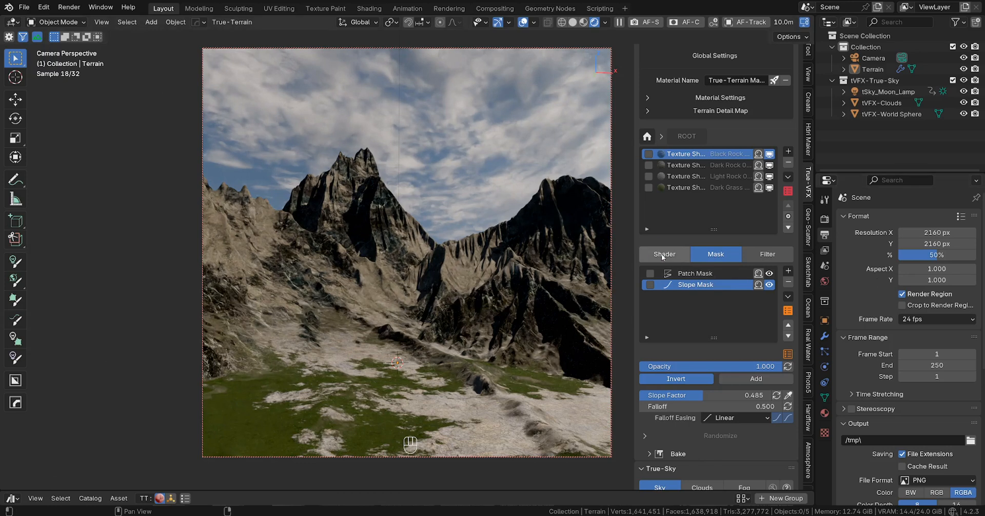
click(664, 254)
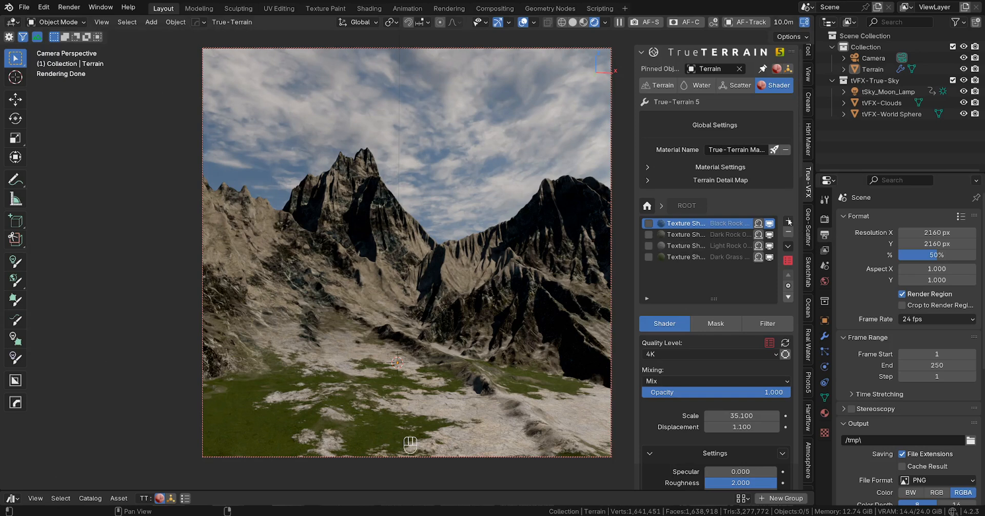
Add a new group layer named CustomShader02.
click(788, 220)
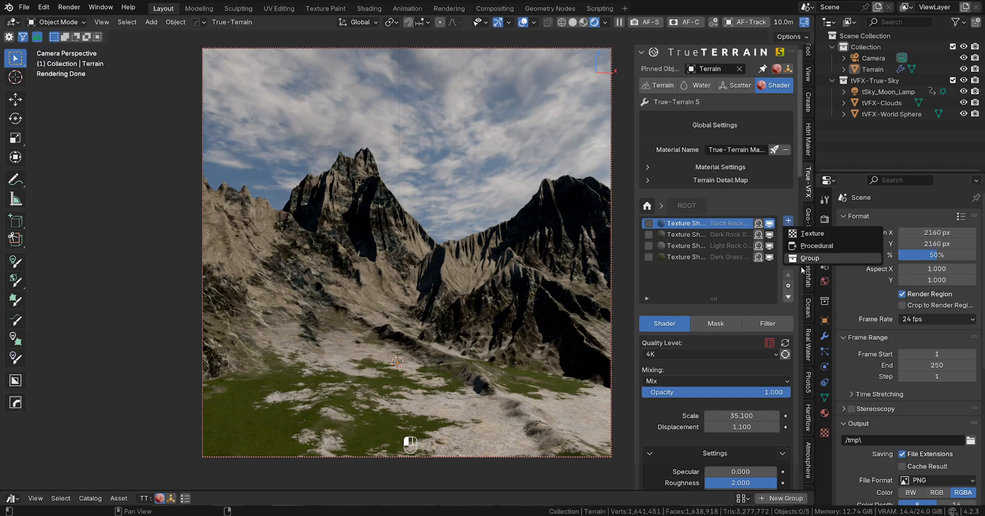
click(788, 221)
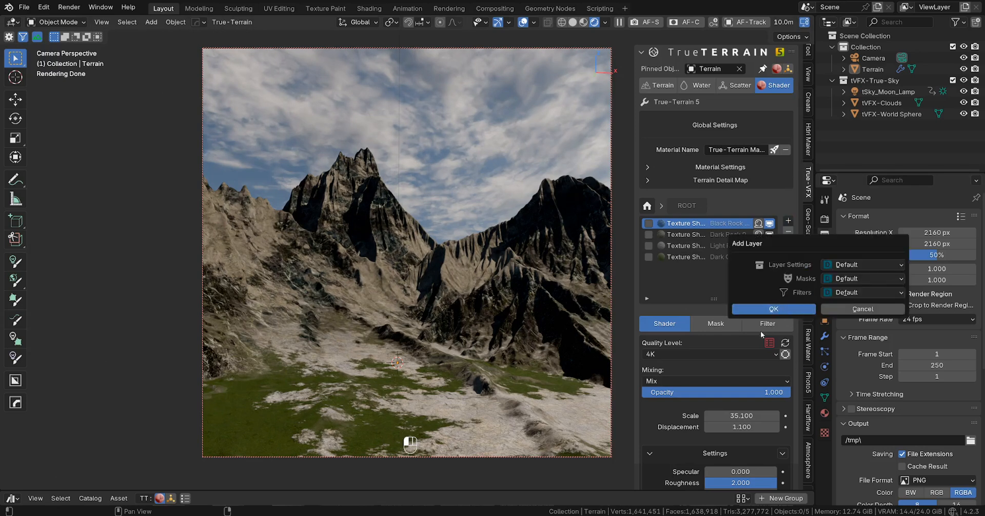
click(773, 309)
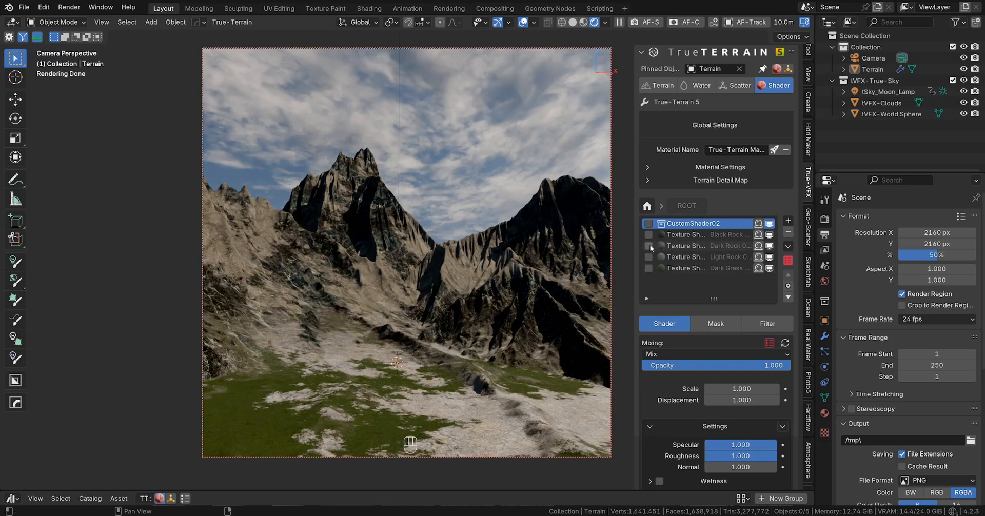
Move the four texture layers into the CustomShader02 group.
click(649, 257)
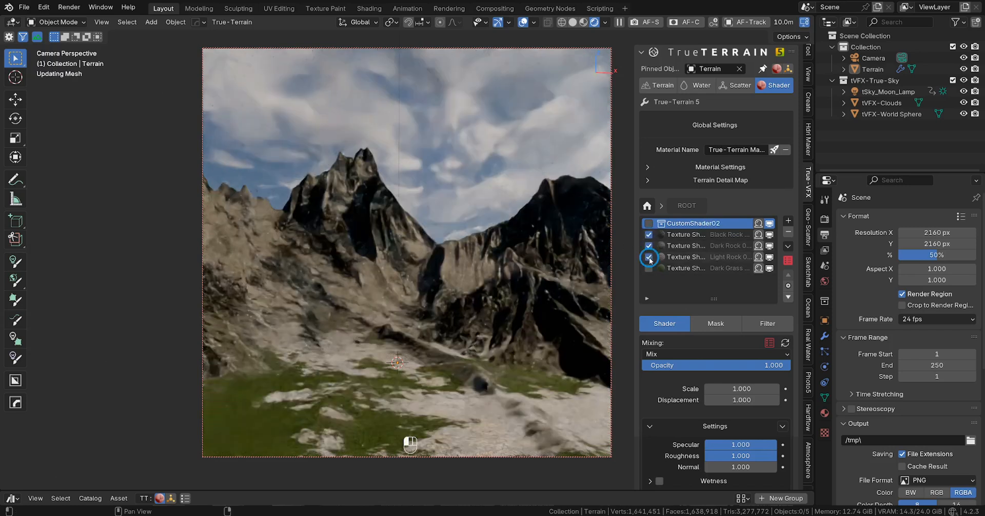
click(649, 257)
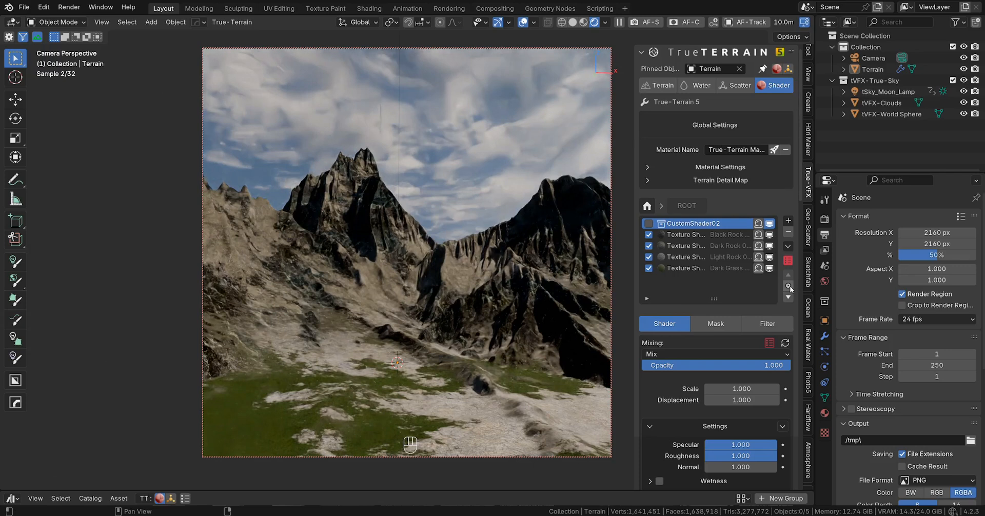
mouse_move(788, 287)
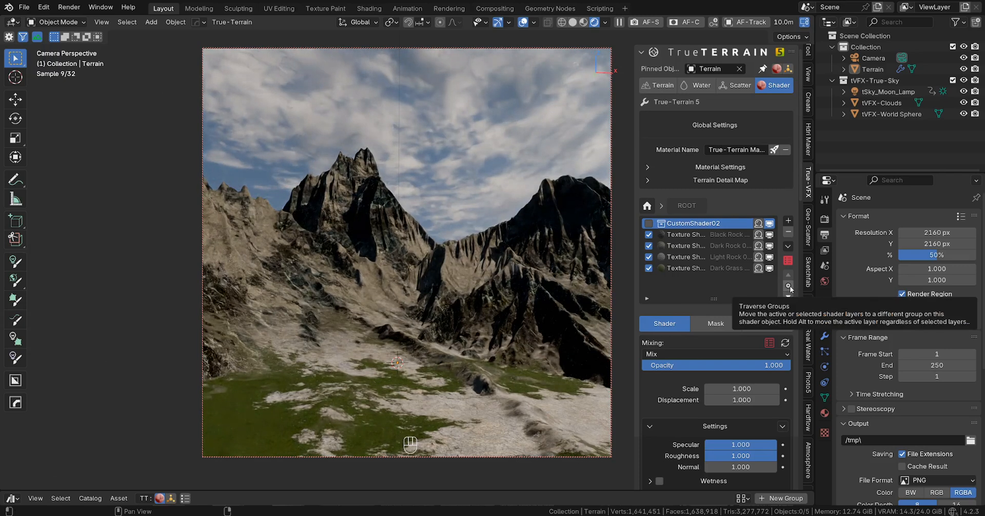
click(788, 287)
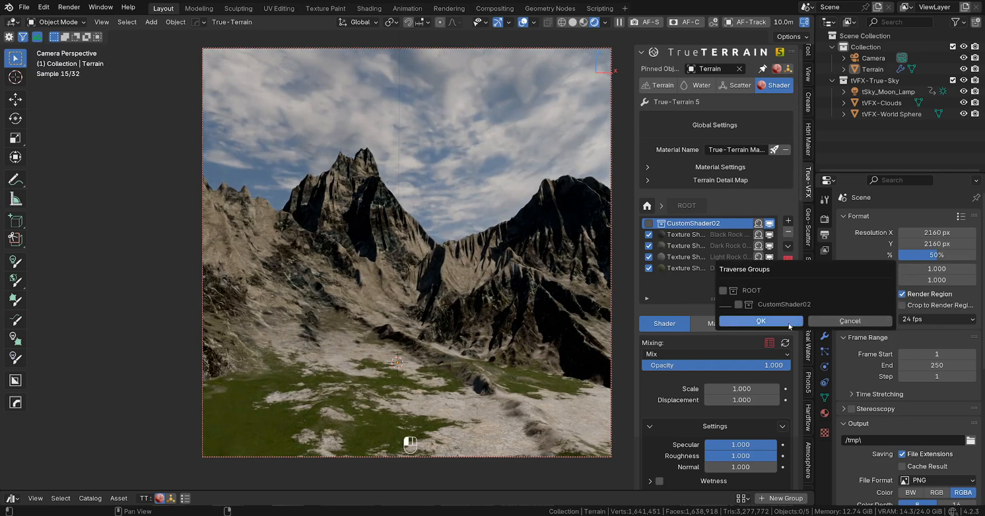
click(738, 305)
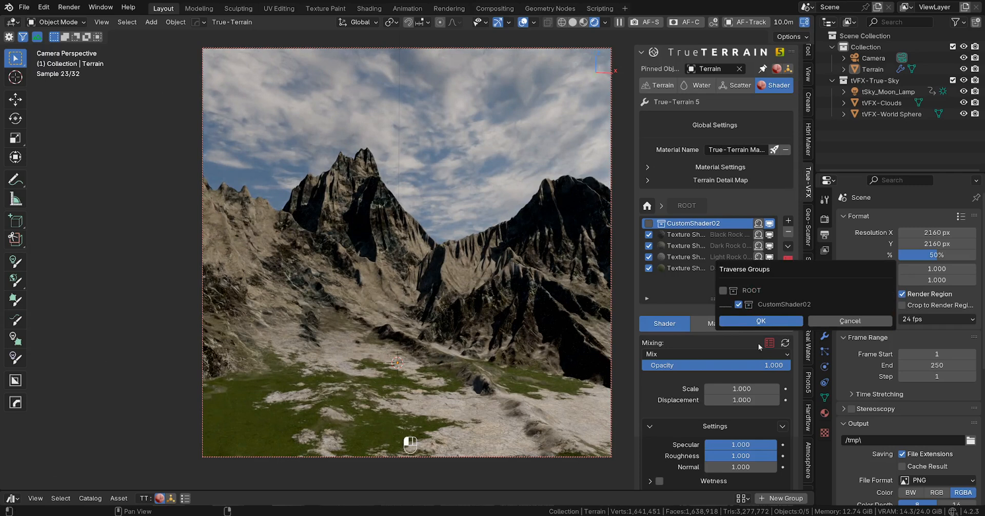
click(759, 321)
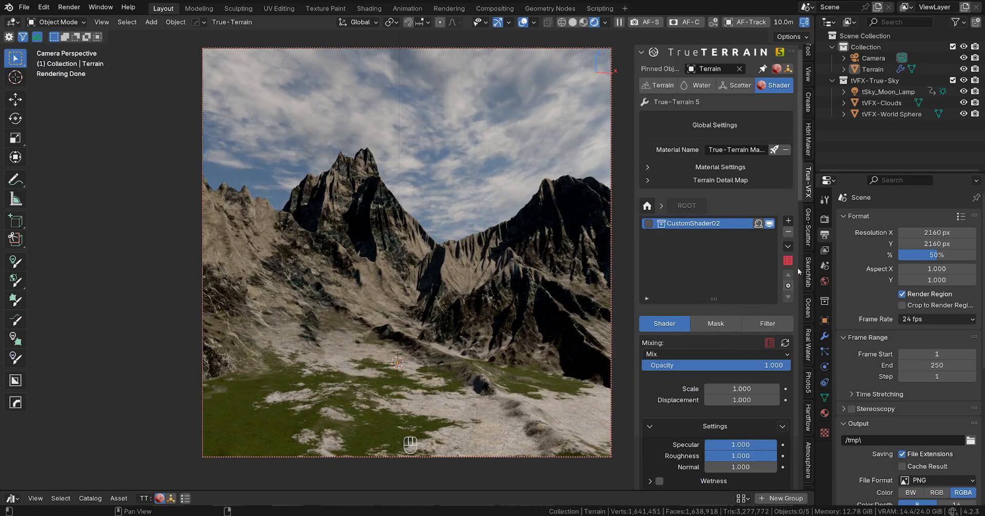
mouse_move(788, 261)
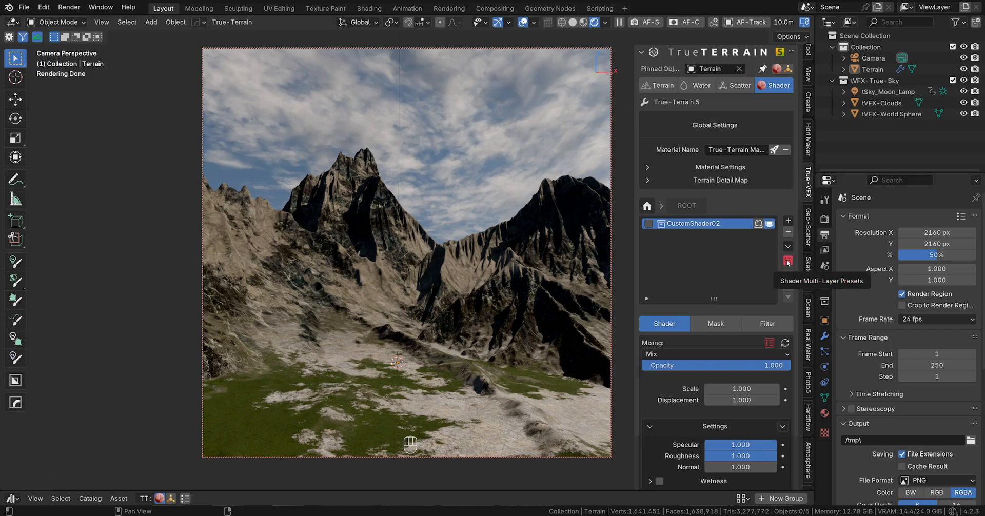
Save the grouped shader stack as the multi-layer preset 'Custom Shader 2'.
click(788, 261)
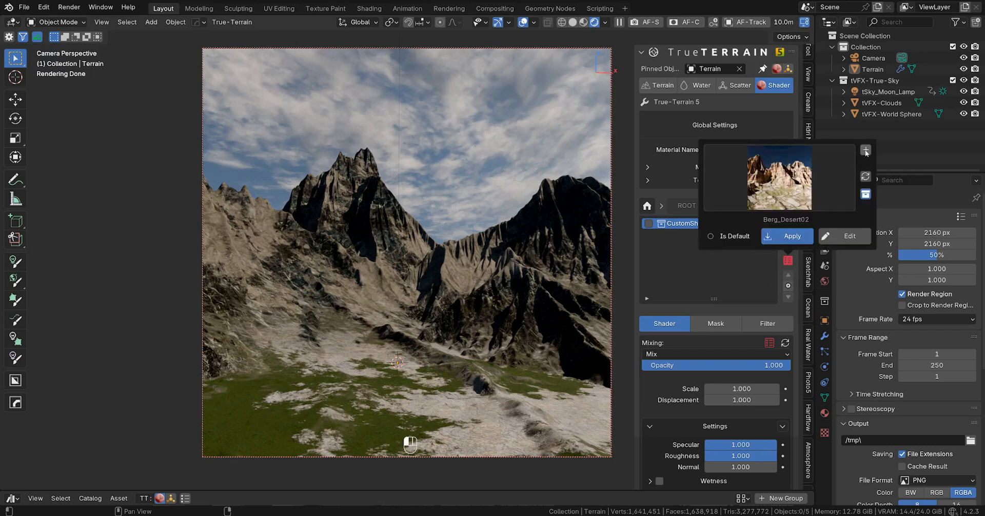
click(866, 151)
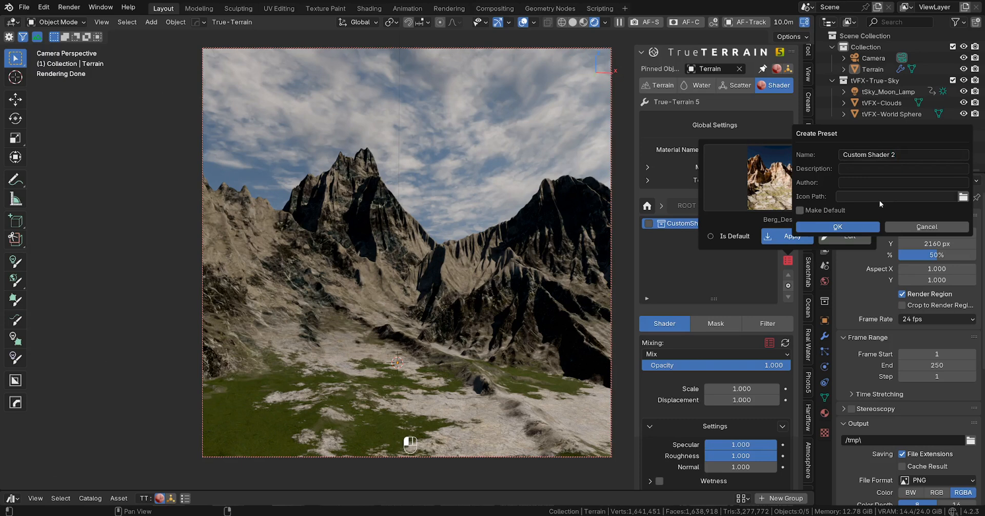
click(837, 227)
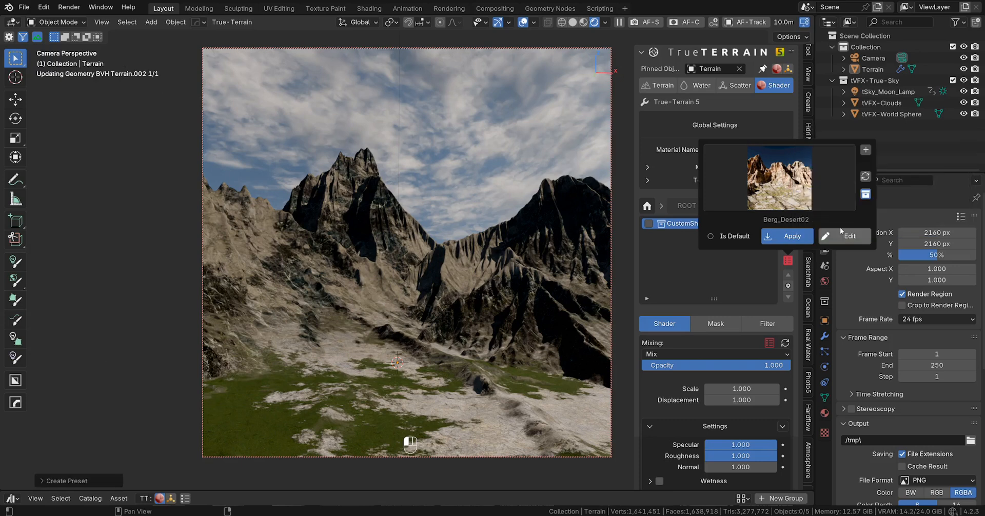
click(779, 177)
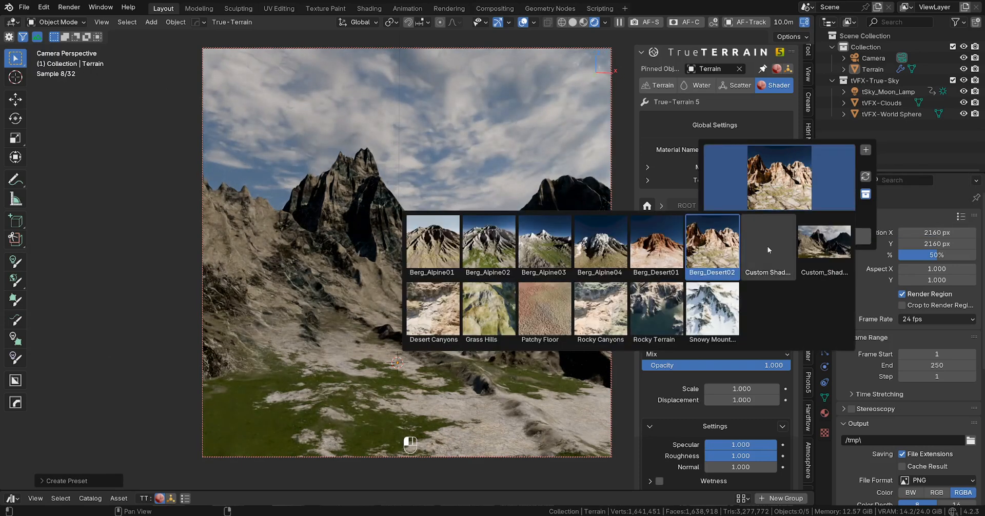
mouse_move(767, 245)
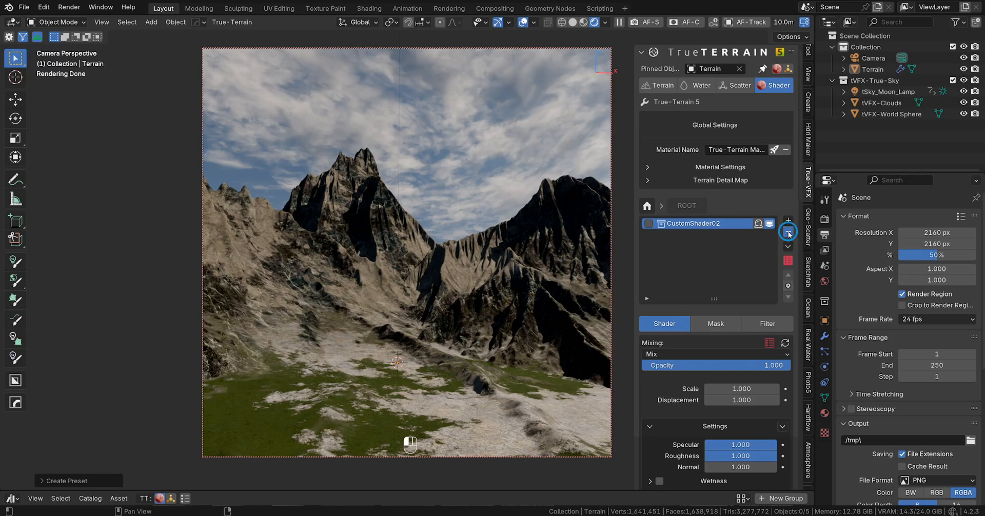
Delete the CustomShader02 group layer and apply the Custom Shader 2 preset.
click(788, 231)
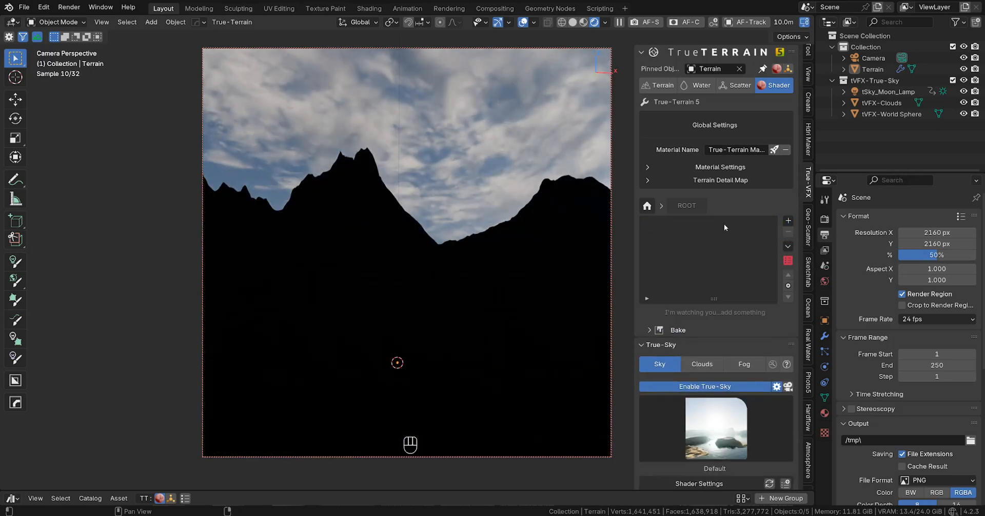
click(788, 260)
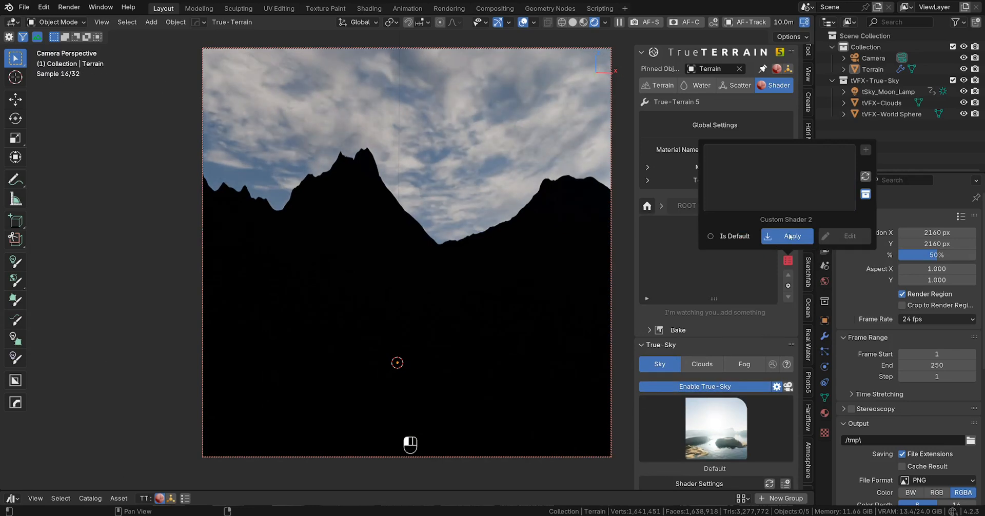
click(792, 236)
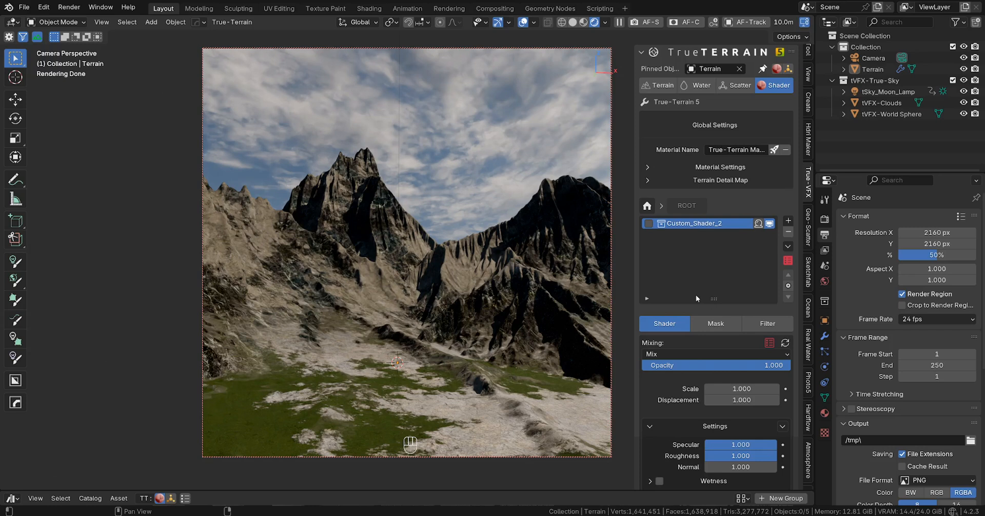
mouse_move(650, 169)
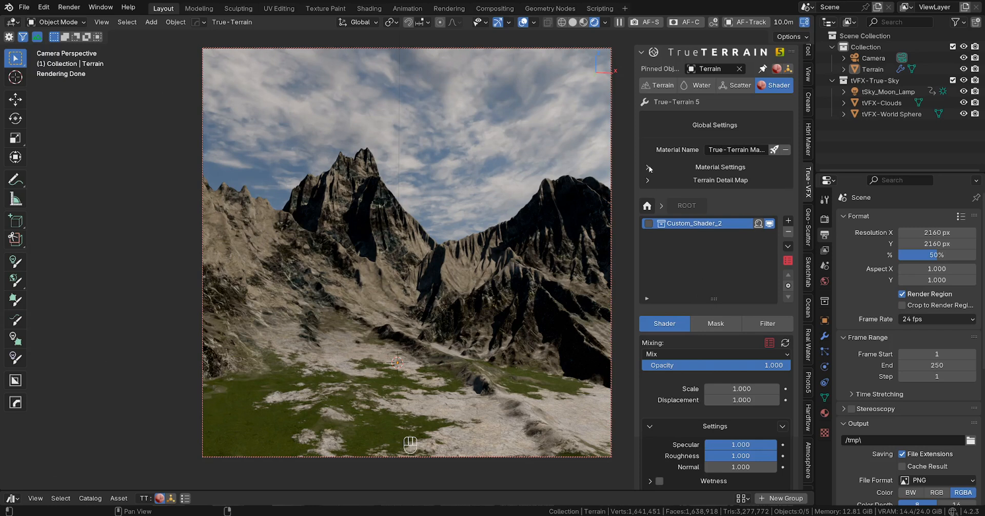
Increase the terrain material's Details Depth and raise Details Strength to 1.000.
click(646, 167)
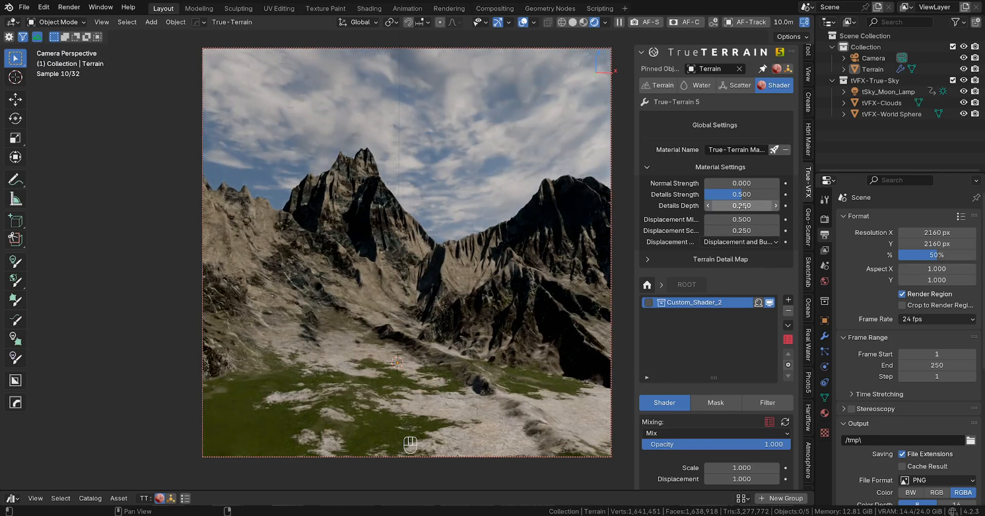
double_click(741, 205)
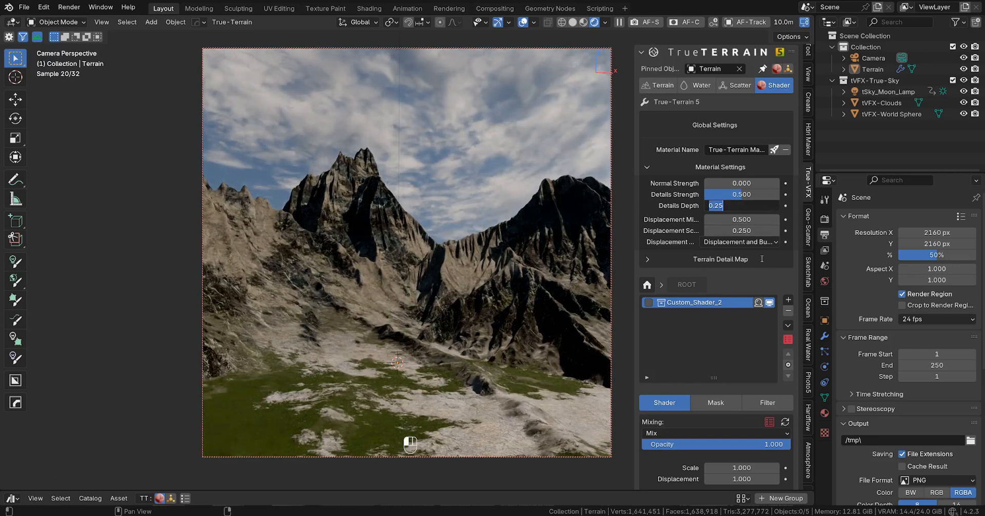
text(2.500)
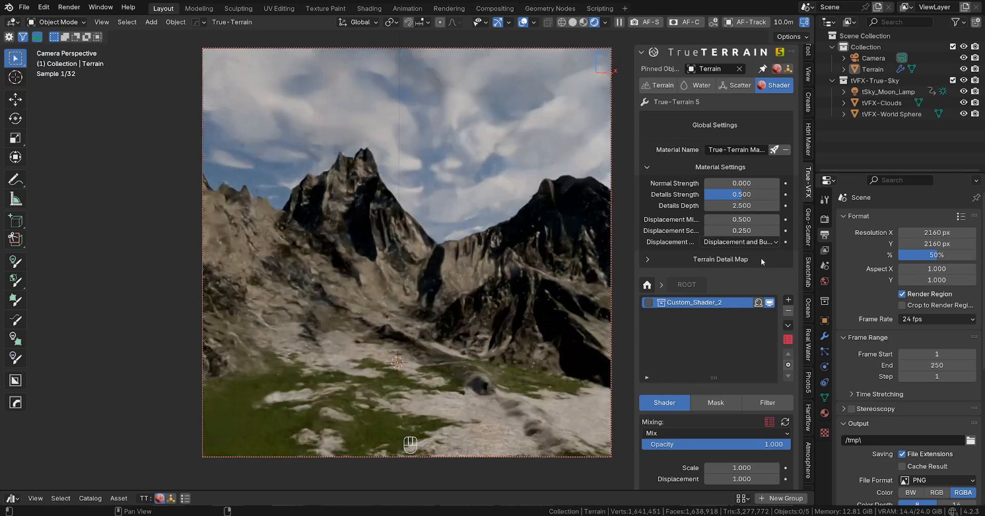
drag(722, 194, 754, 195)
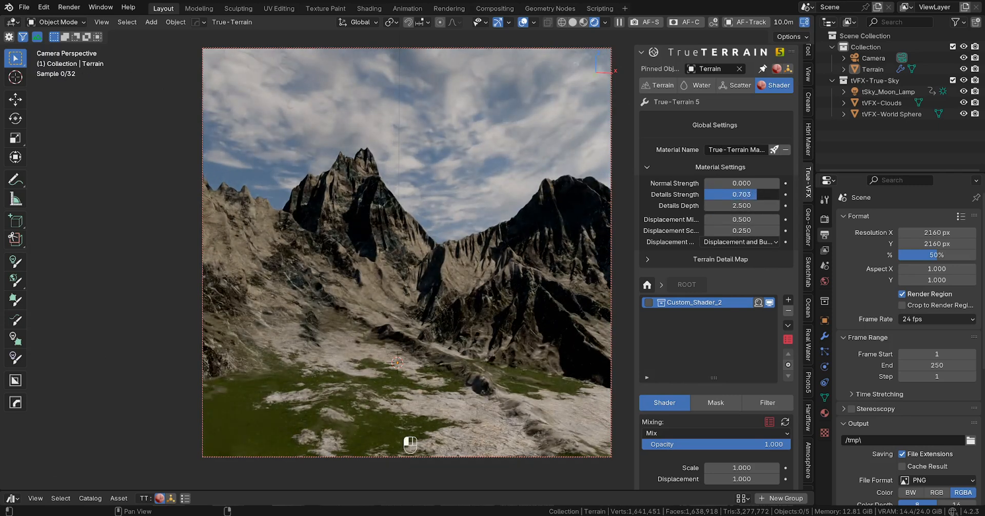
drag(722, 194, 741, 194)
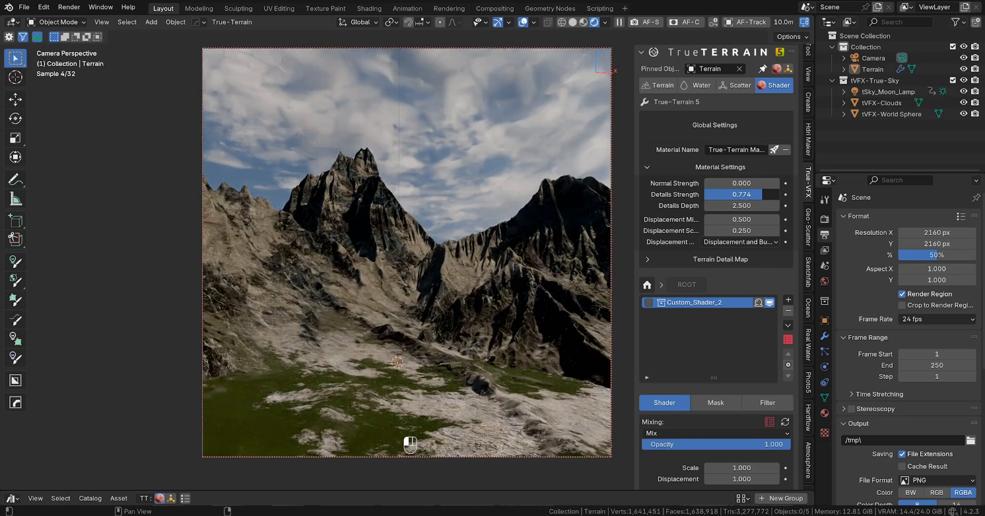
drag(741, 194, 761, 193)
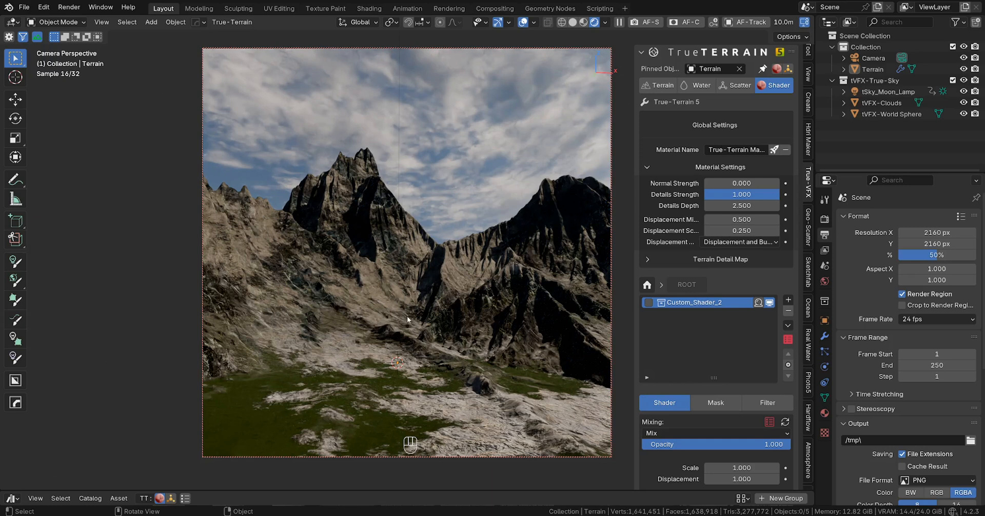
double_click(741, 194)
text(5.000)
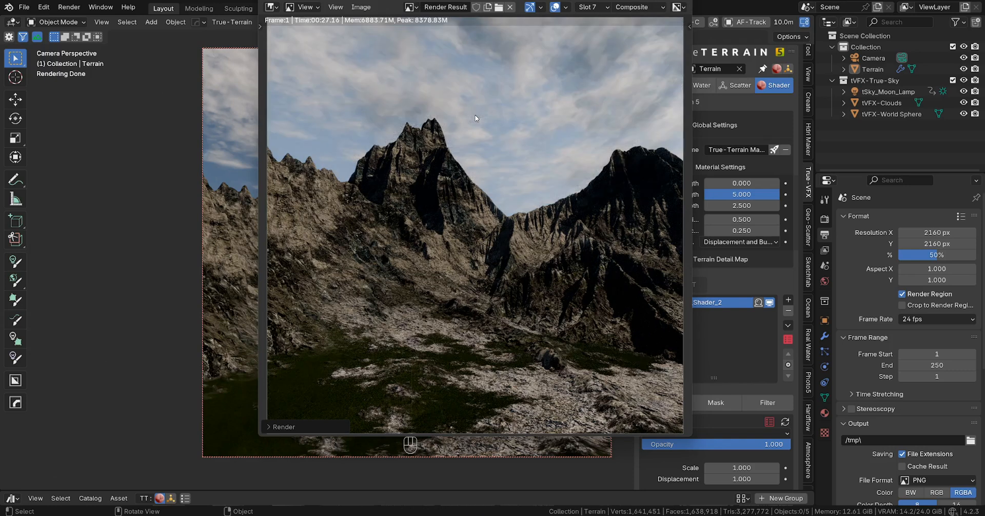
Save the Render Result as CustomShader02.png, incremented from CustomShader01.png.
click(361, 7)
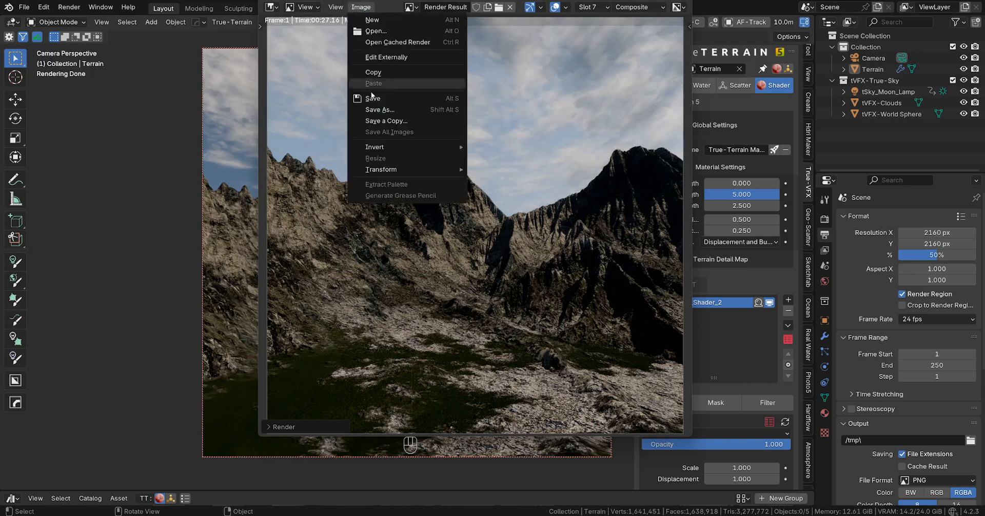
click(379, 109)
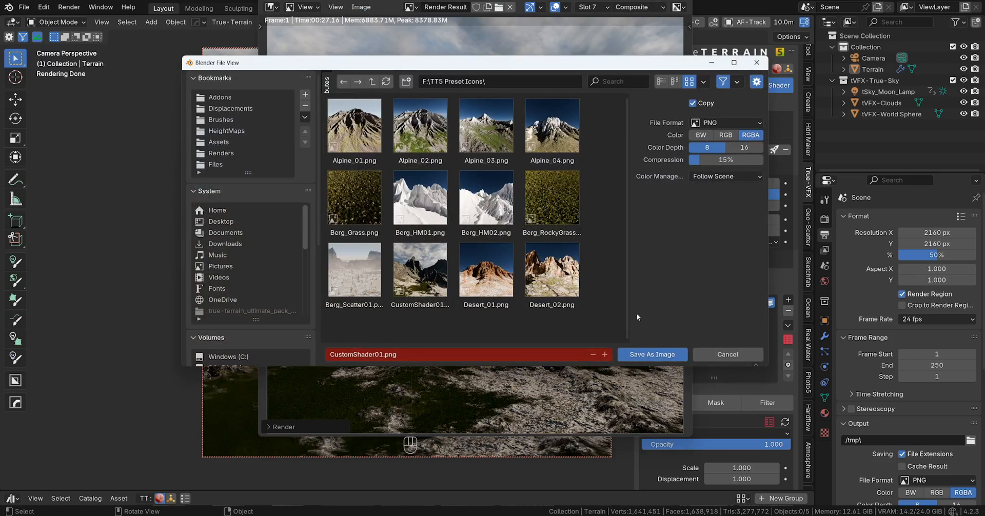
click(419, 269)
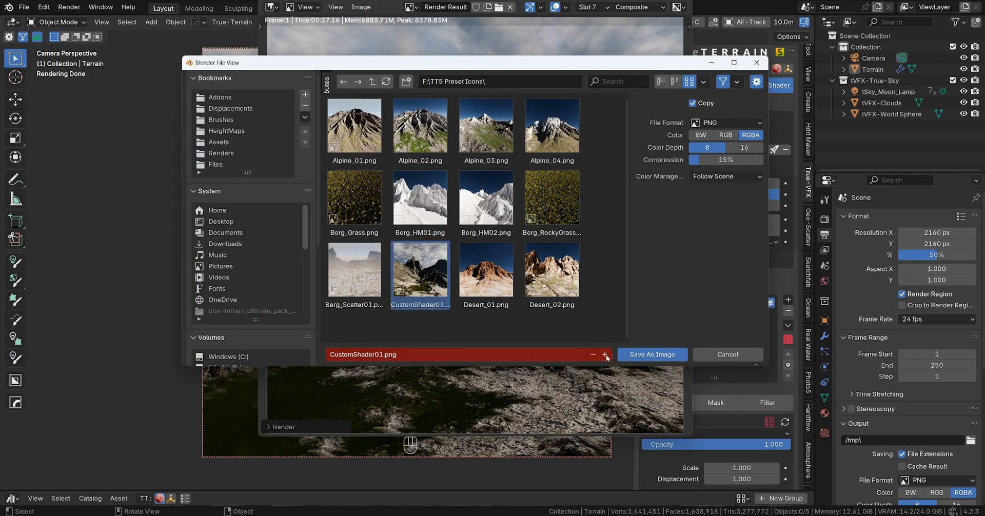
click(602, 354)
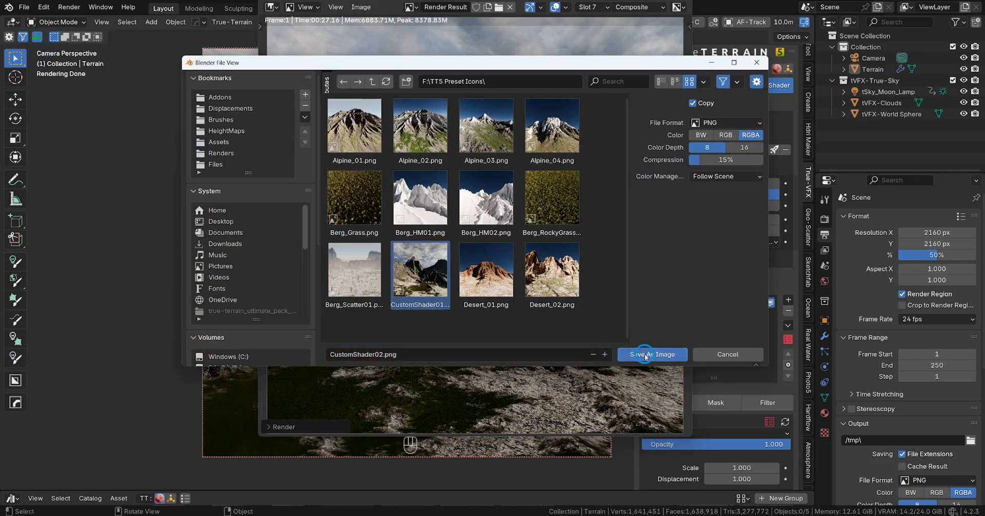
click(651, 354)
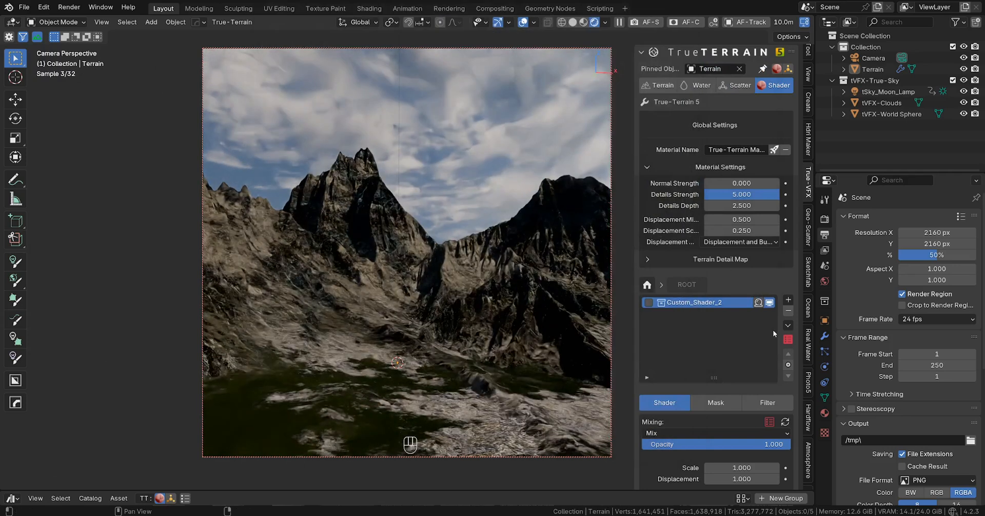
Set Custom_Shader_2's icon to CustomShader02.png, then select Custom_Shader_1 in the gallery.
click(788, 339)
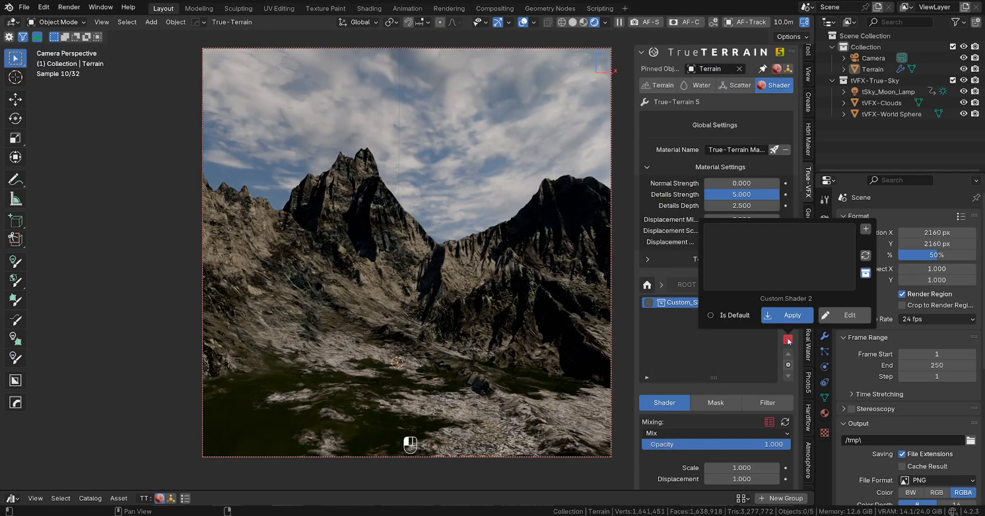
click(849, 315)
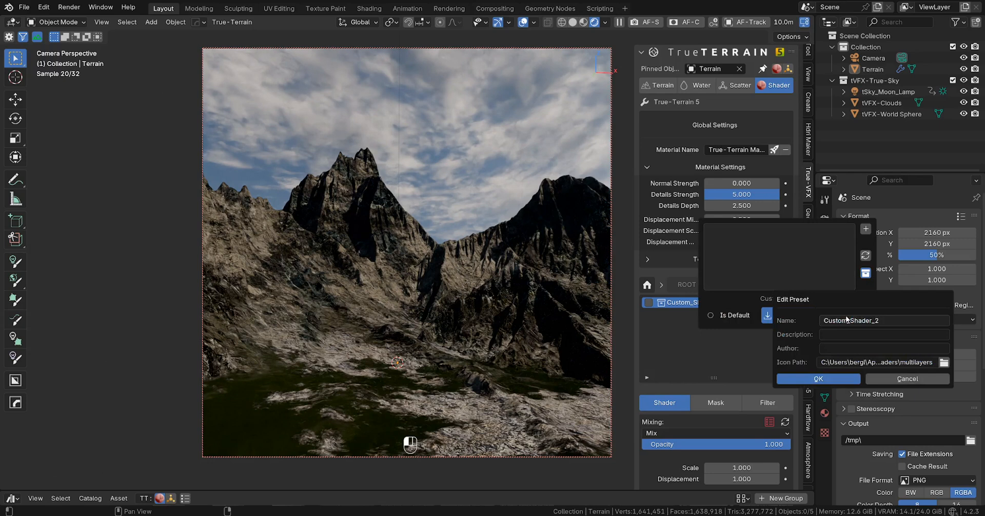
click(944, 363)
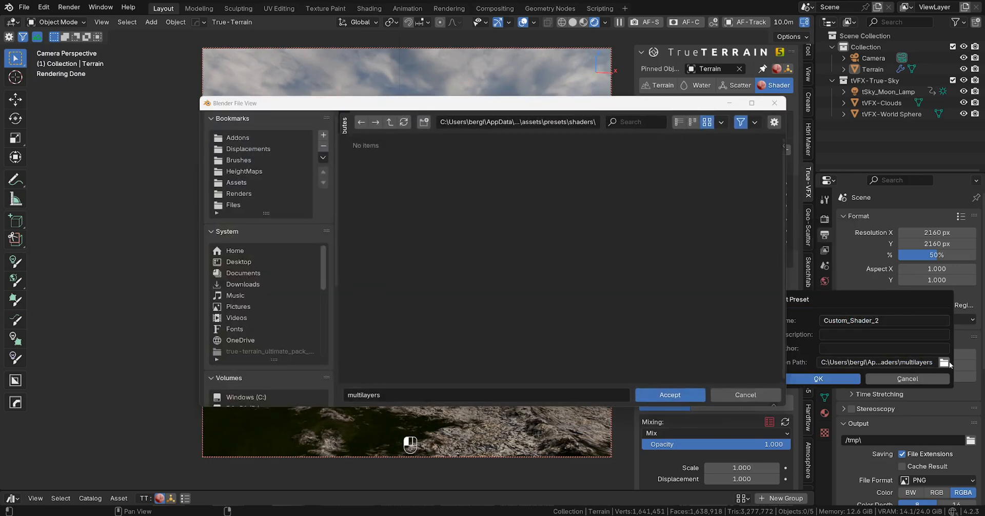
scroll(down, 3)
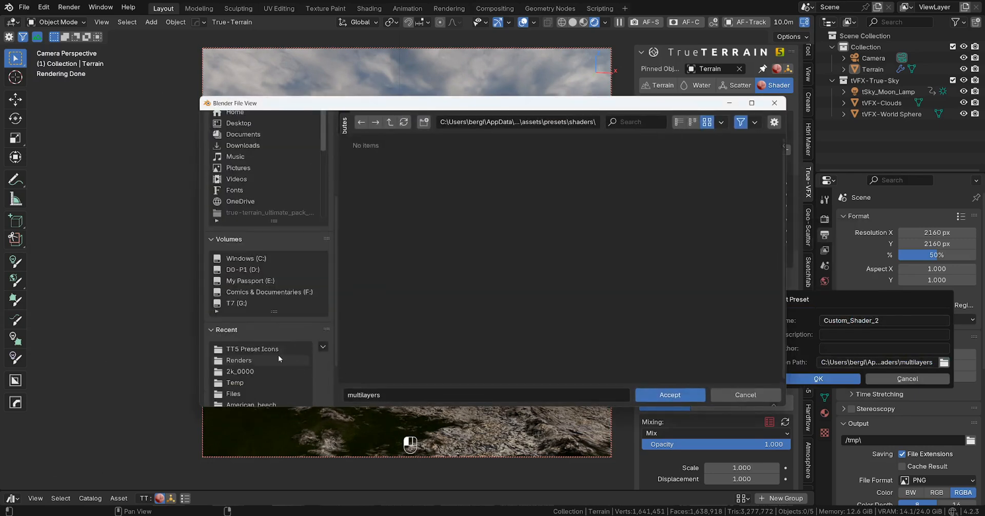
click(252, 349)
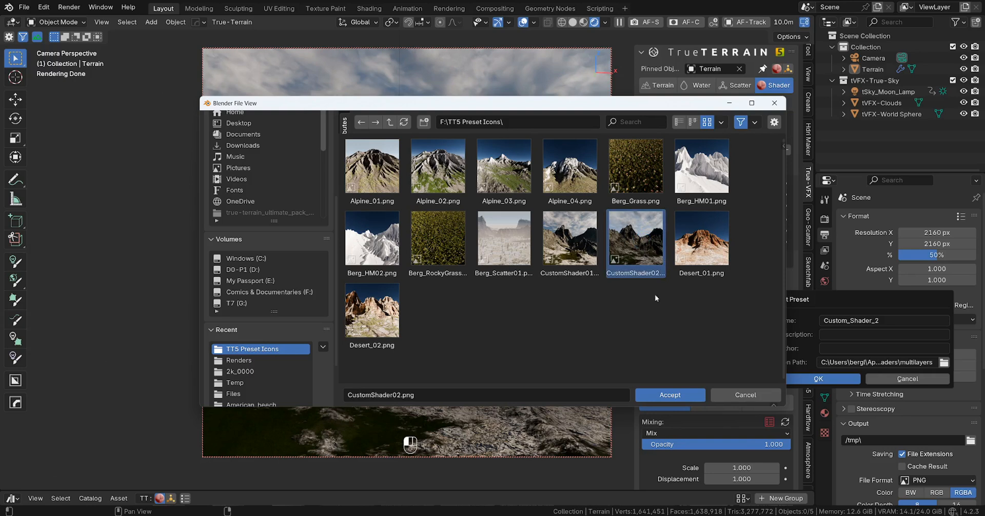
click(669, 395)
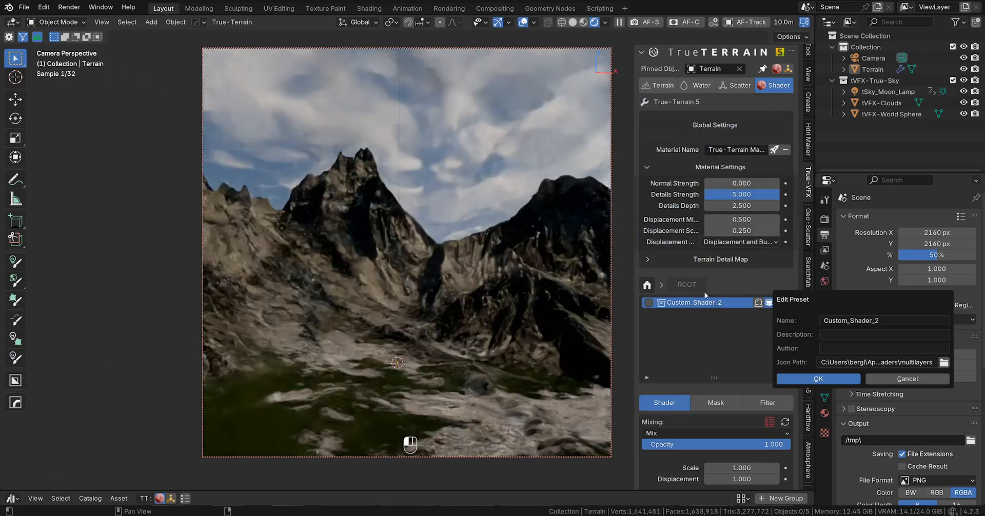
click(817, 379)
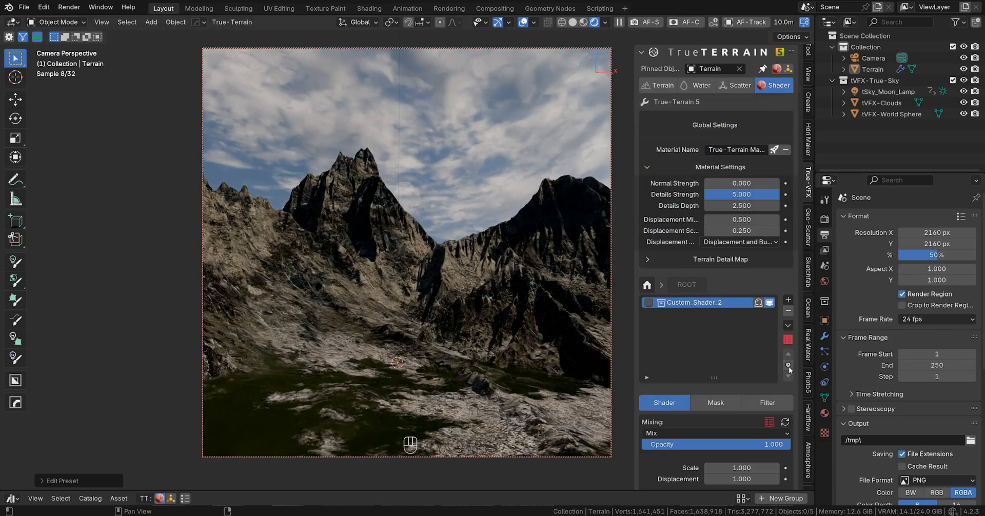
click(693, 302)
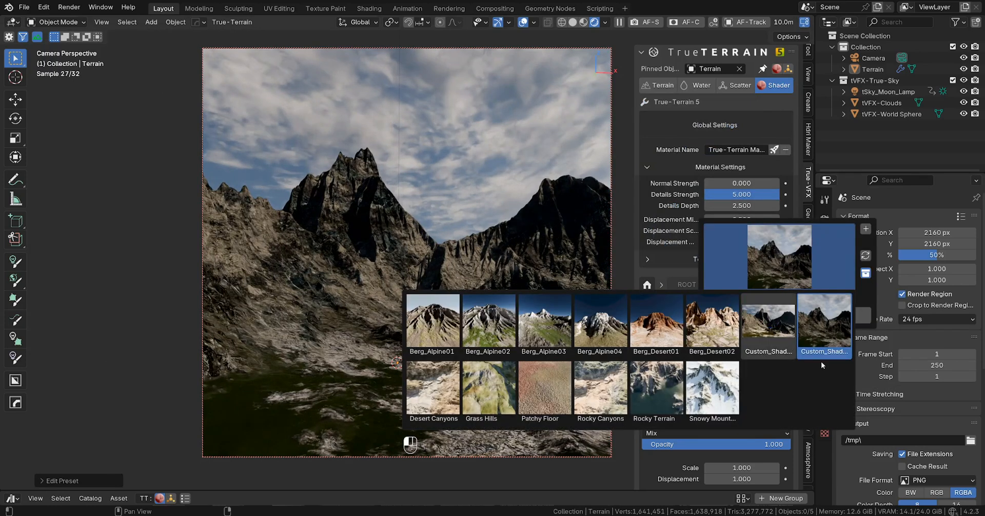
click(823, 323)
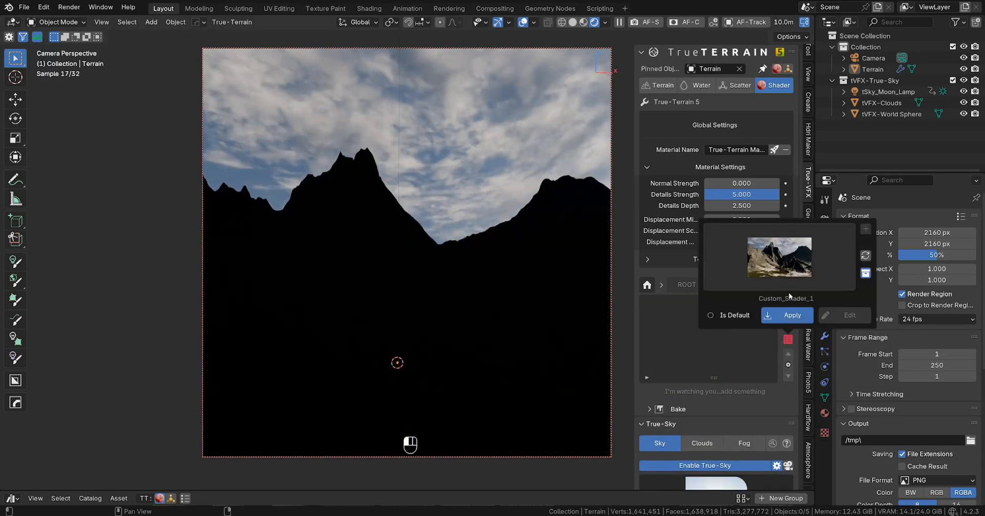
Apply Custom_Shader_1 and set its icon to the CustomShader01 render in TT5 Preset Icons.
click(793, 315)
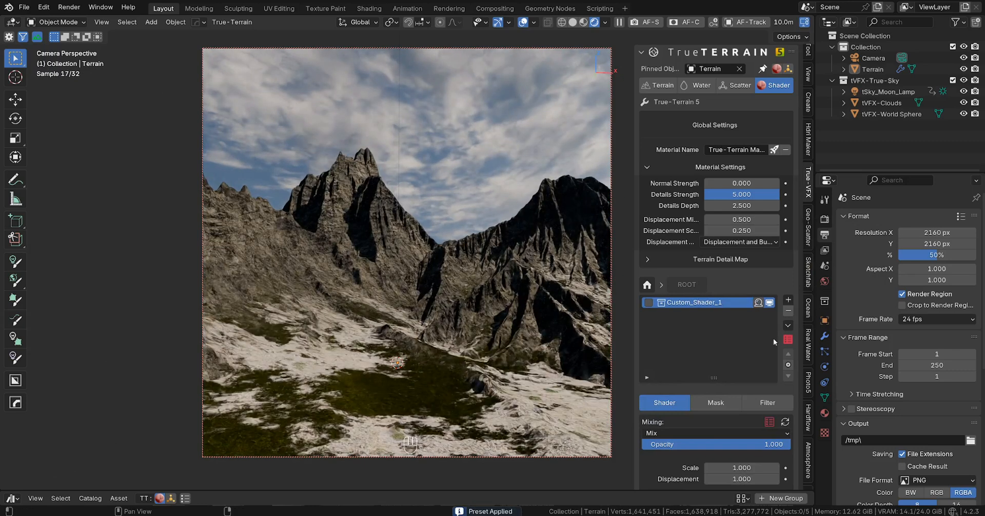
click(759, 302)
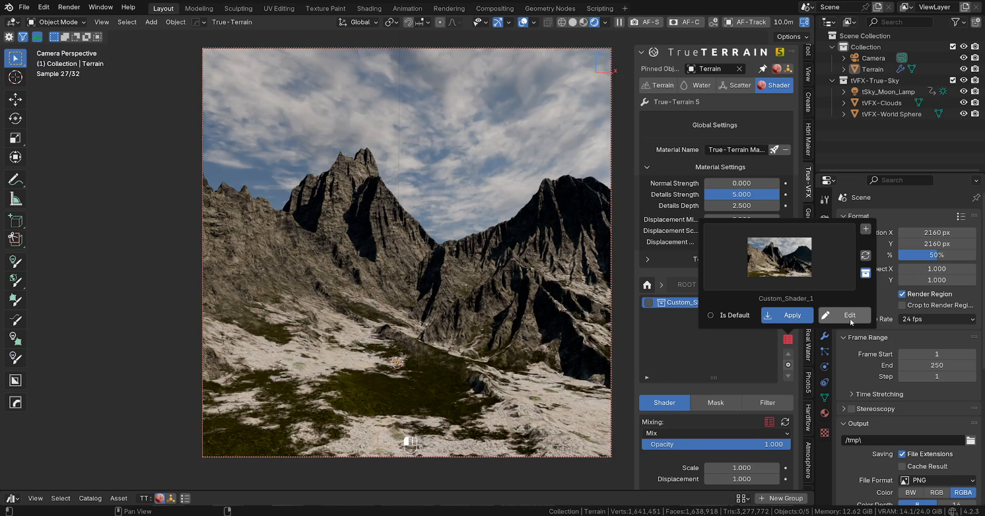
click(849, 315)
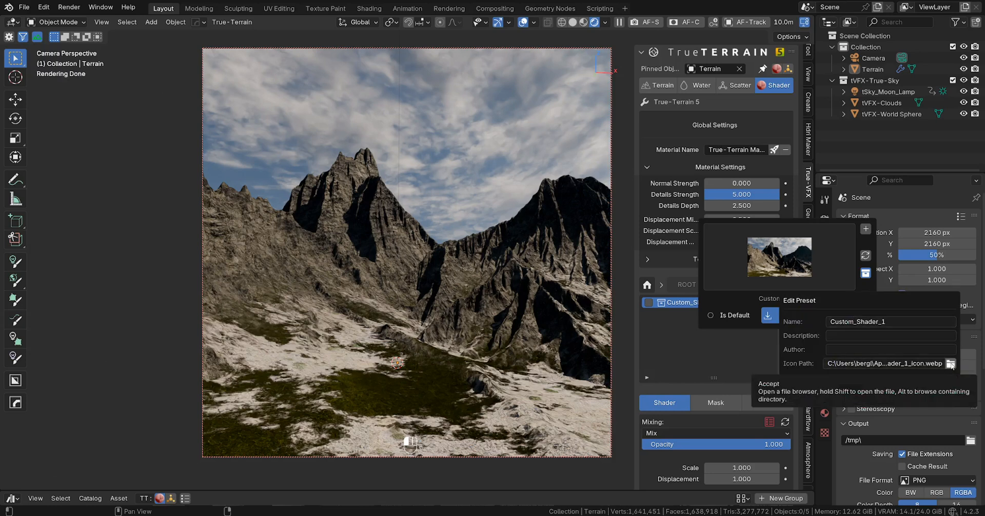
click(950, 364)
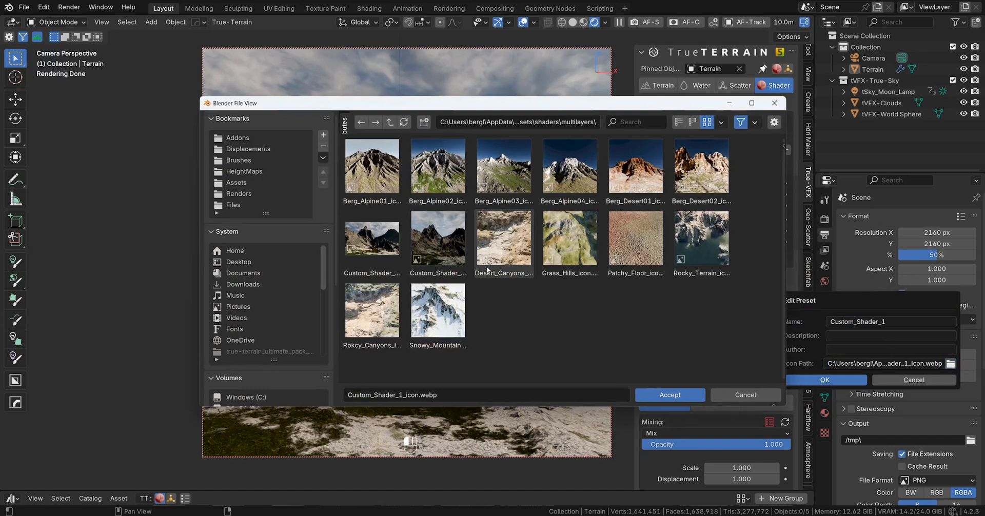
mouse_move(371, 236)
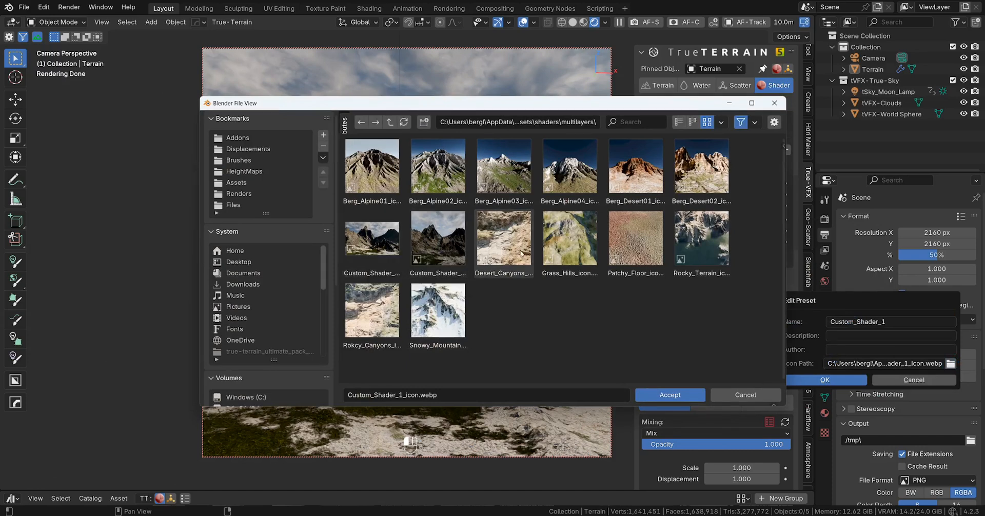
scroll(down, 3)
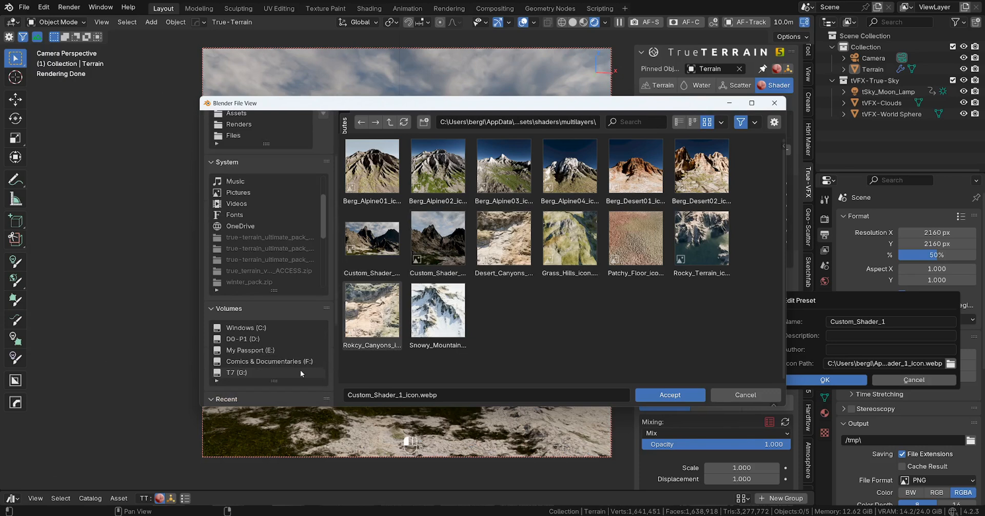
click(253, 325)
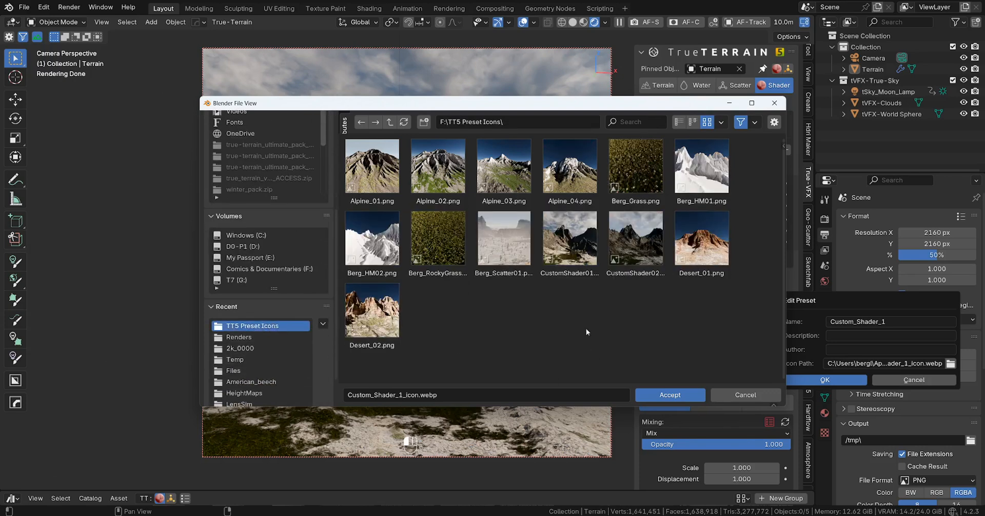
click(669, 395)
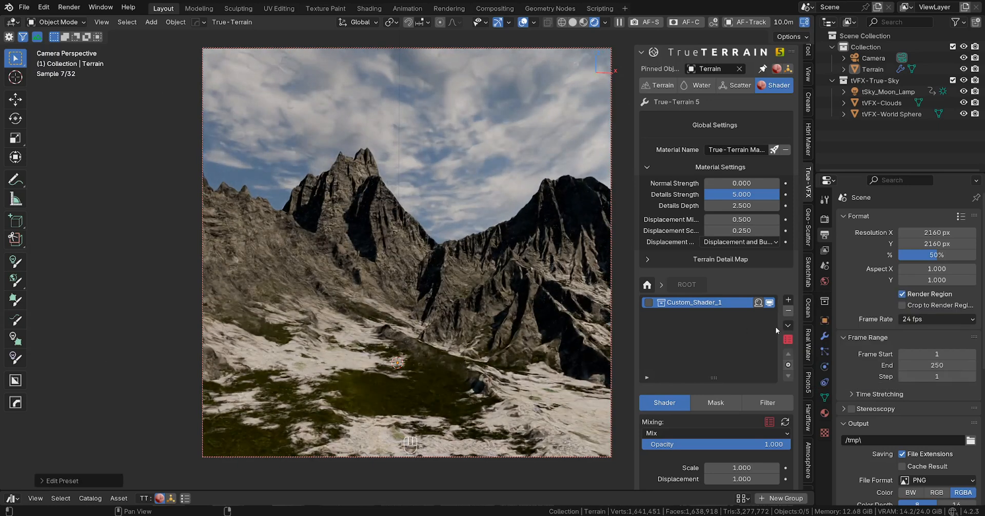
Apply Custom_Shader_2 above Custom_Shader_1 and select the Custom_Shader_1 layer.
click(694, 303)
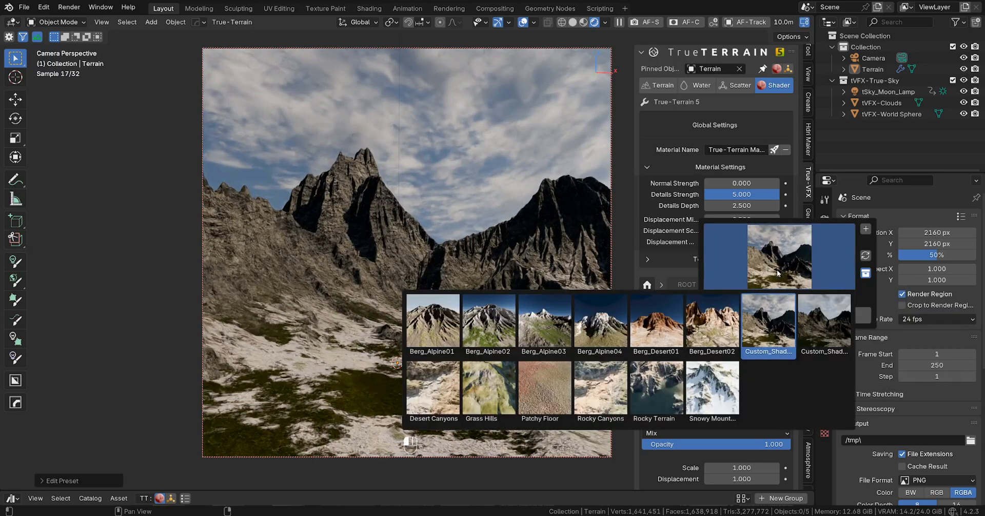
click(767, 323)
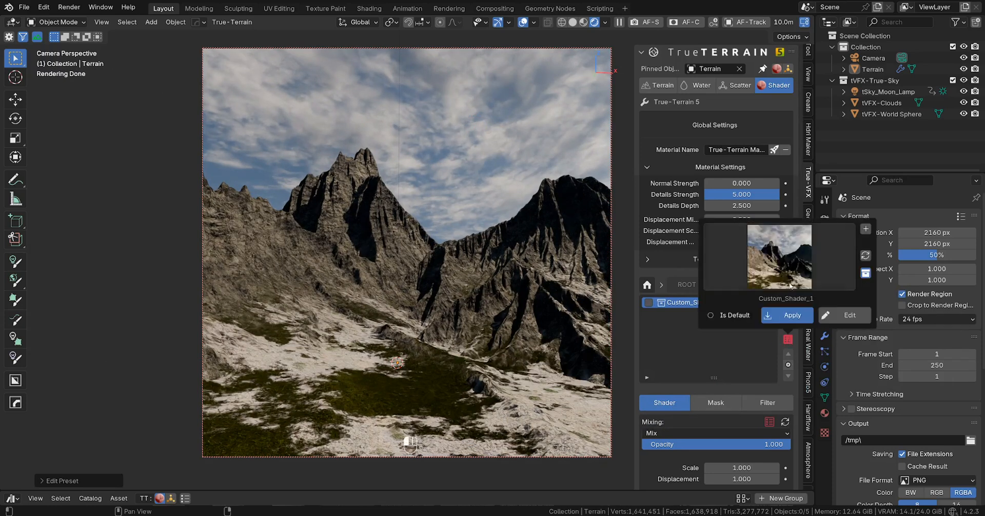
click(792, 315)
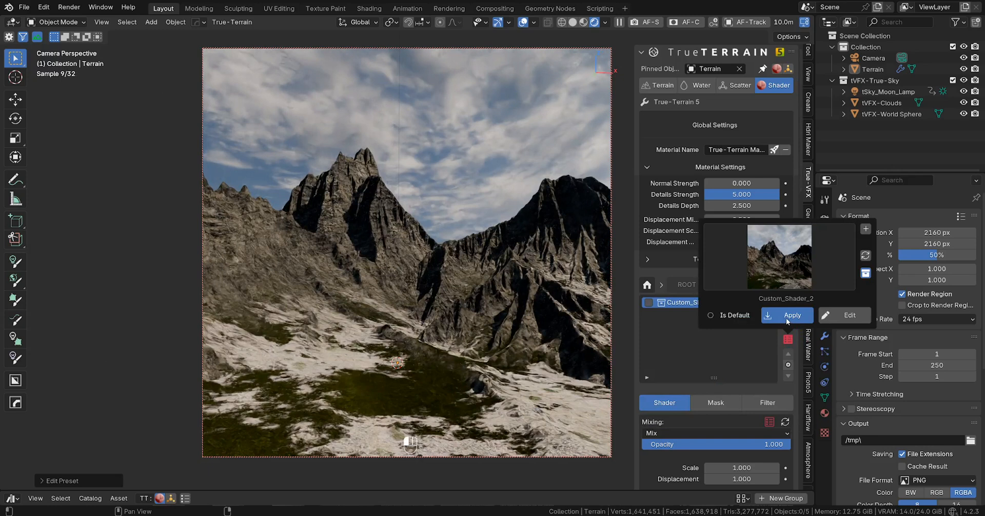
click(792, 314)
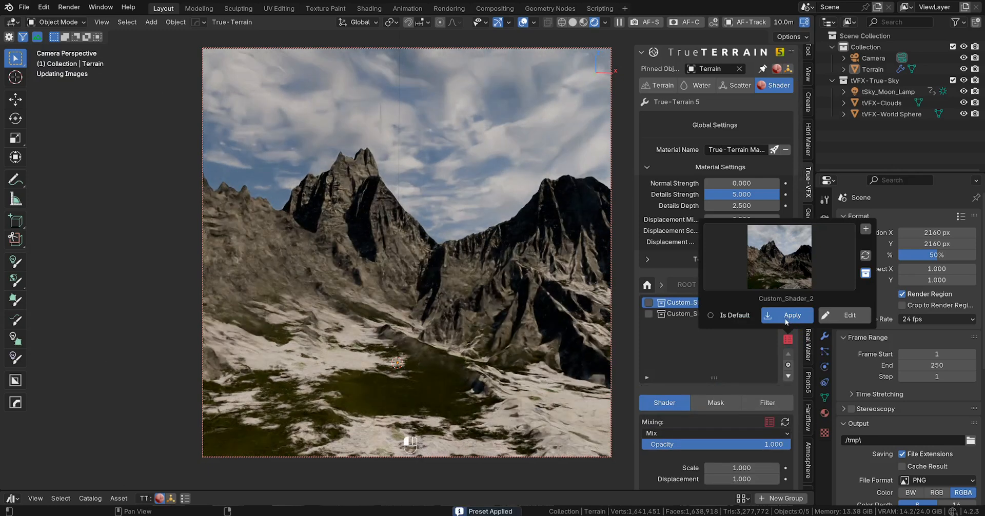
click(792, 315)
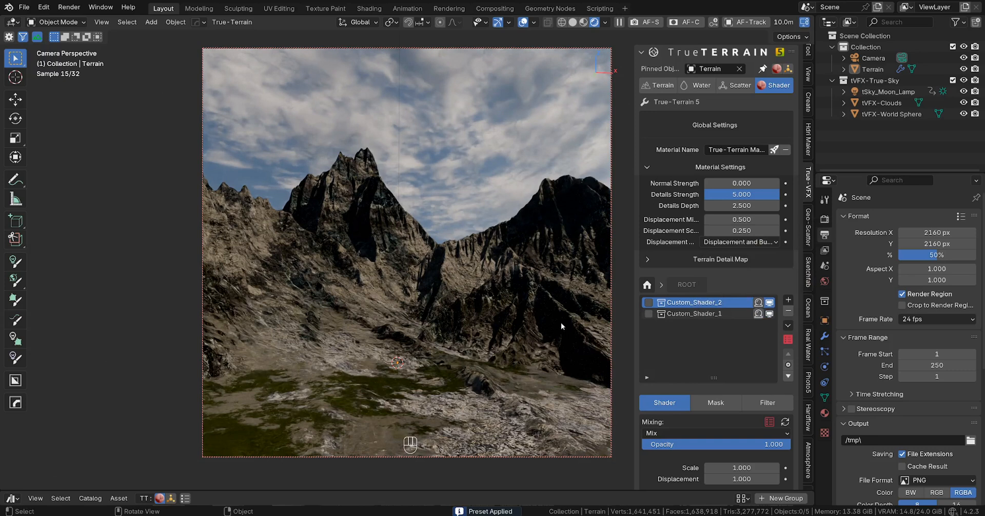
click(694, 314)
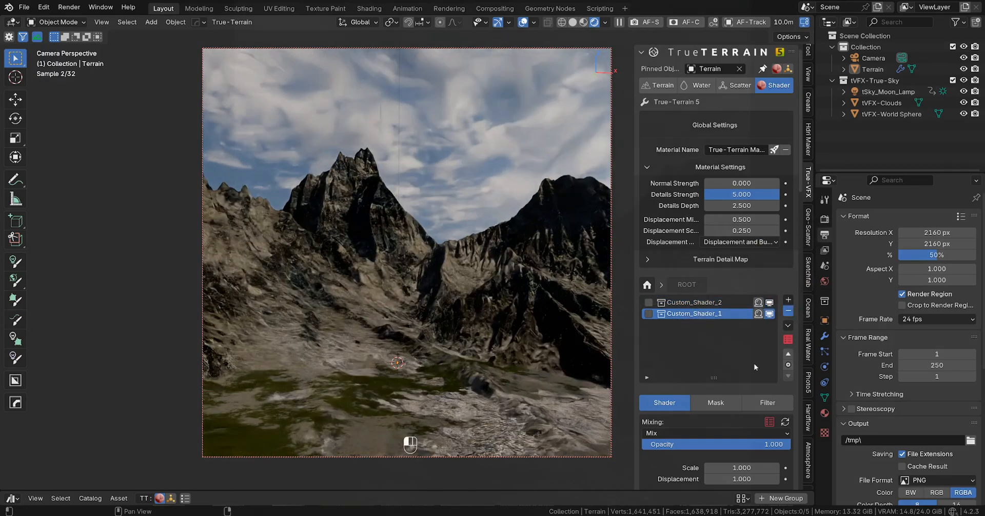